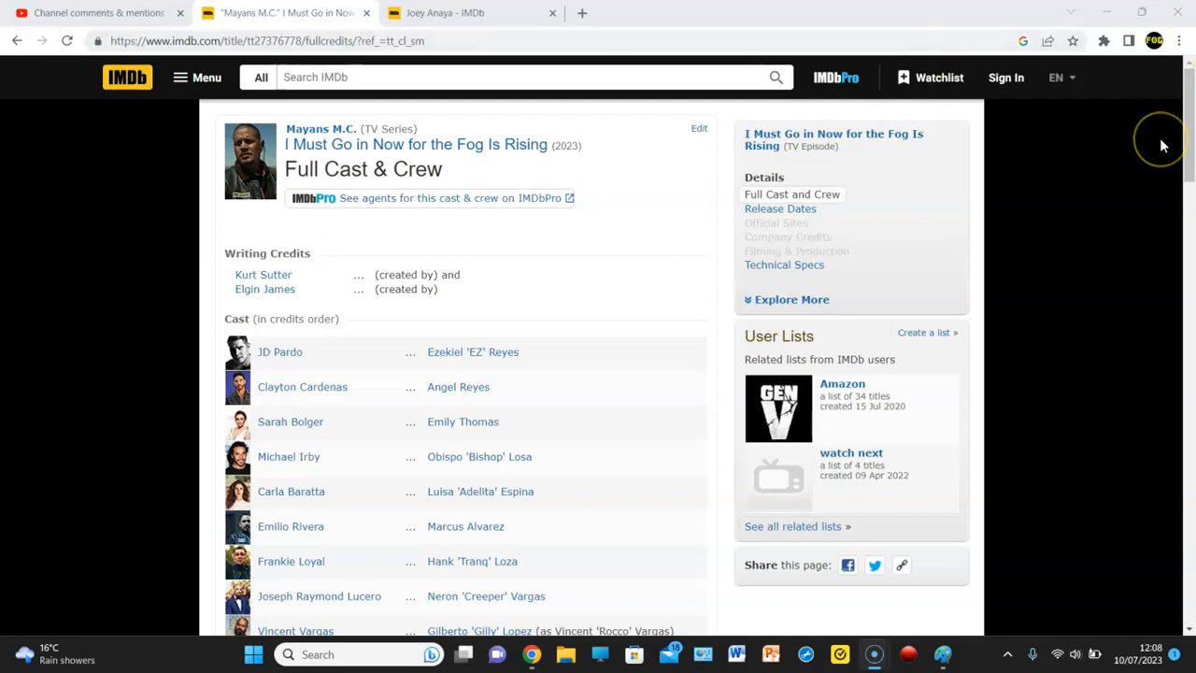
# Scroll the Mayans M.C. episode credits down to 'Rest of cast listed alphabetically'
pyautogui.scroll(-3)
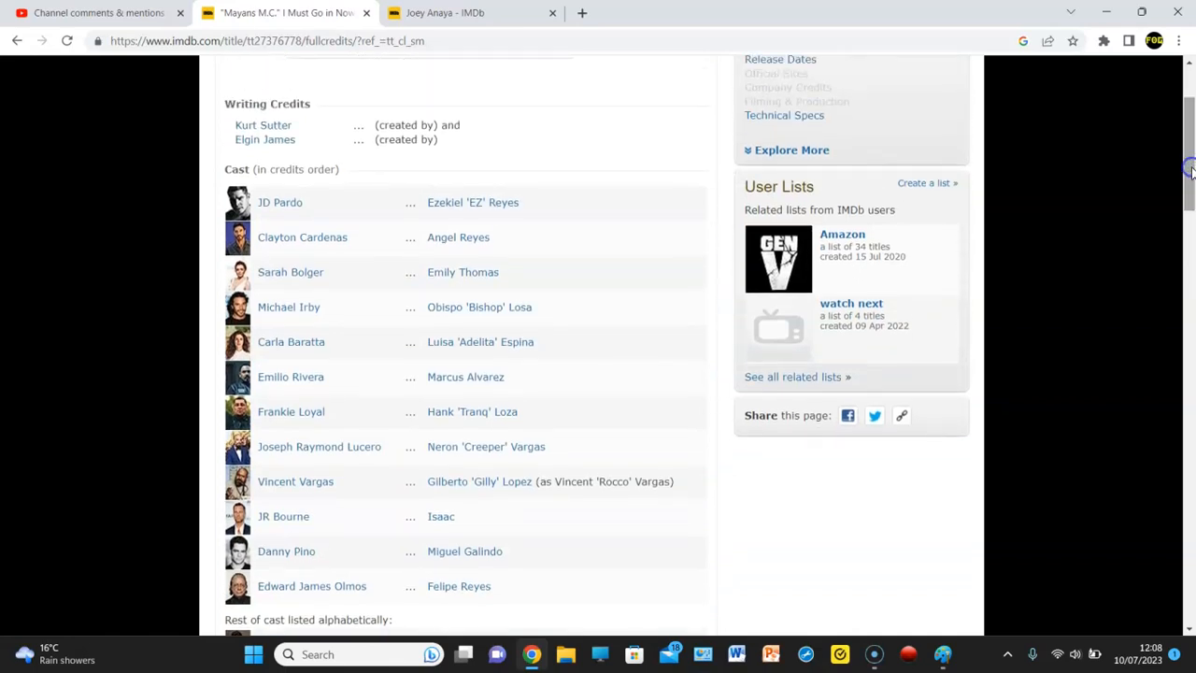
pyautogui.moveTo(479, 196)
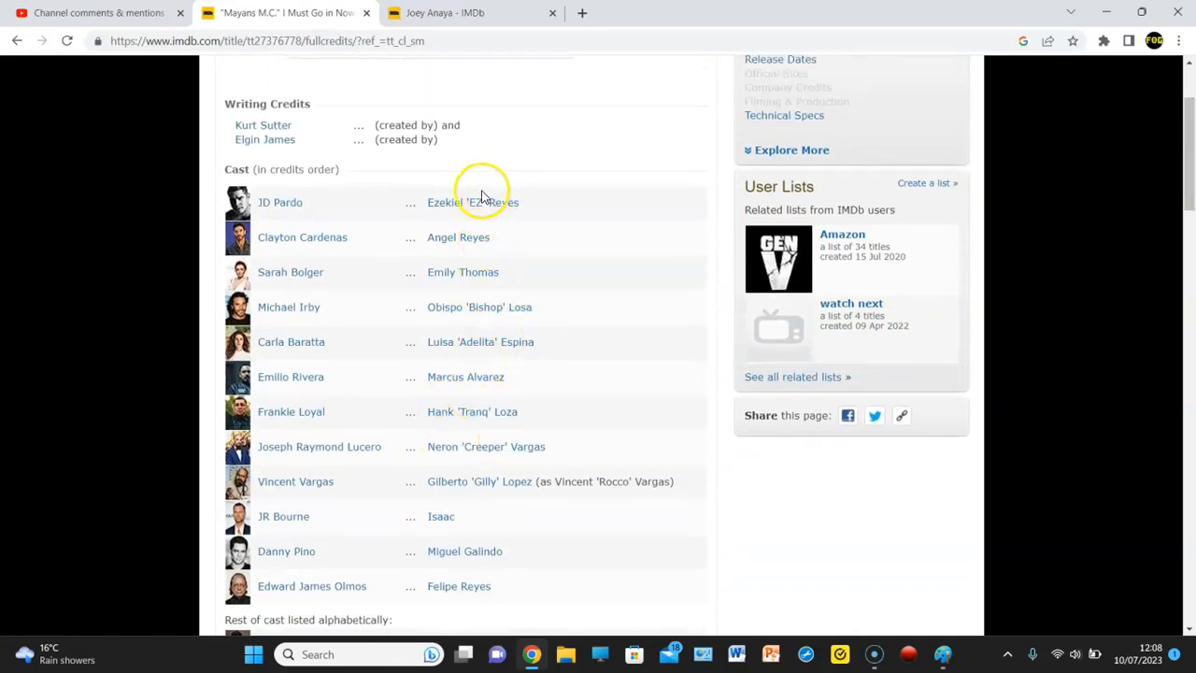
pyautogui.moveTo(472, 291)
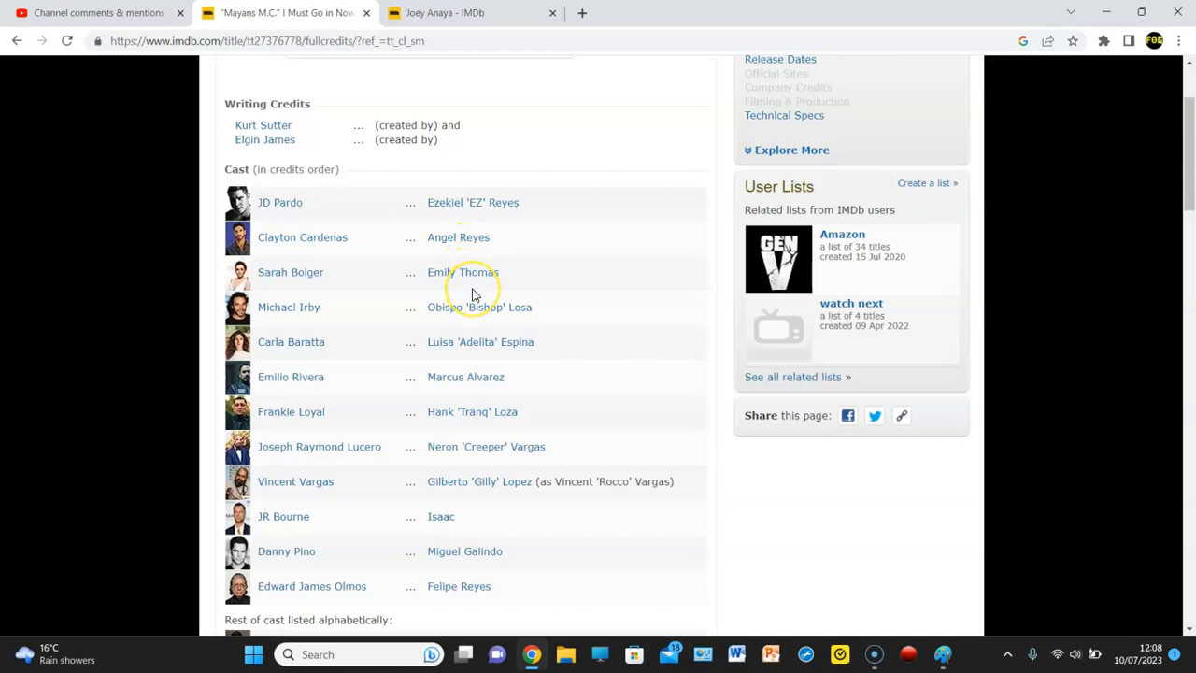
pyautogui.moveTo(473, 316)
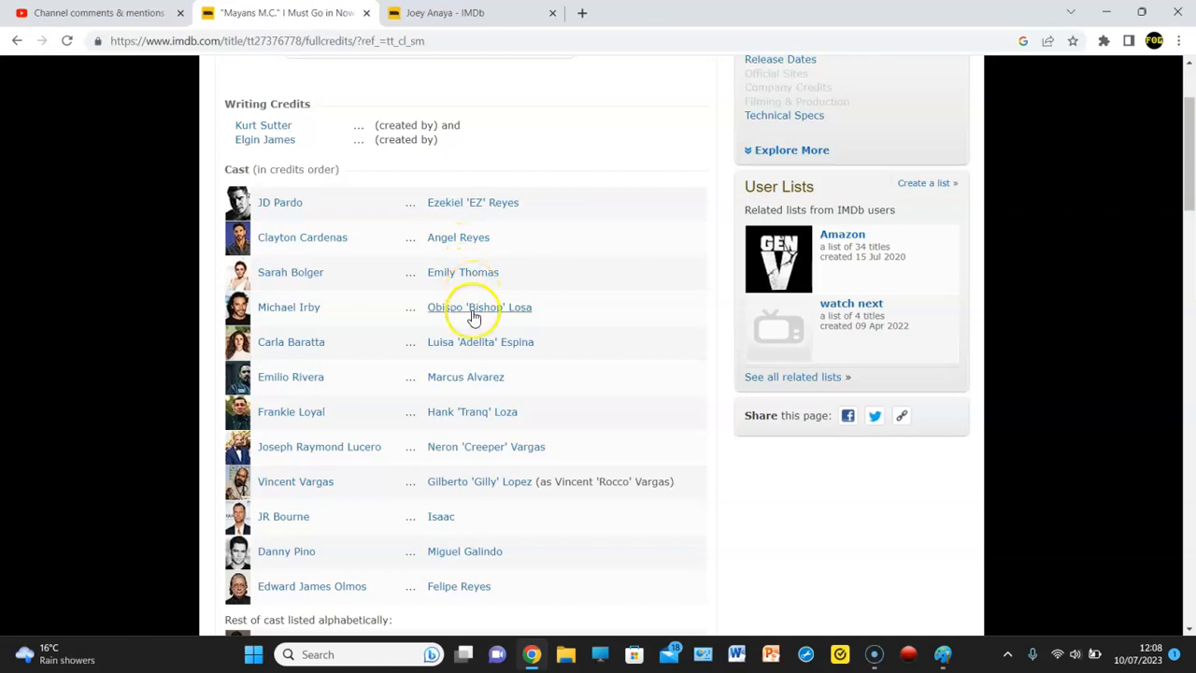
pyautogui.moveTo(485, 460)
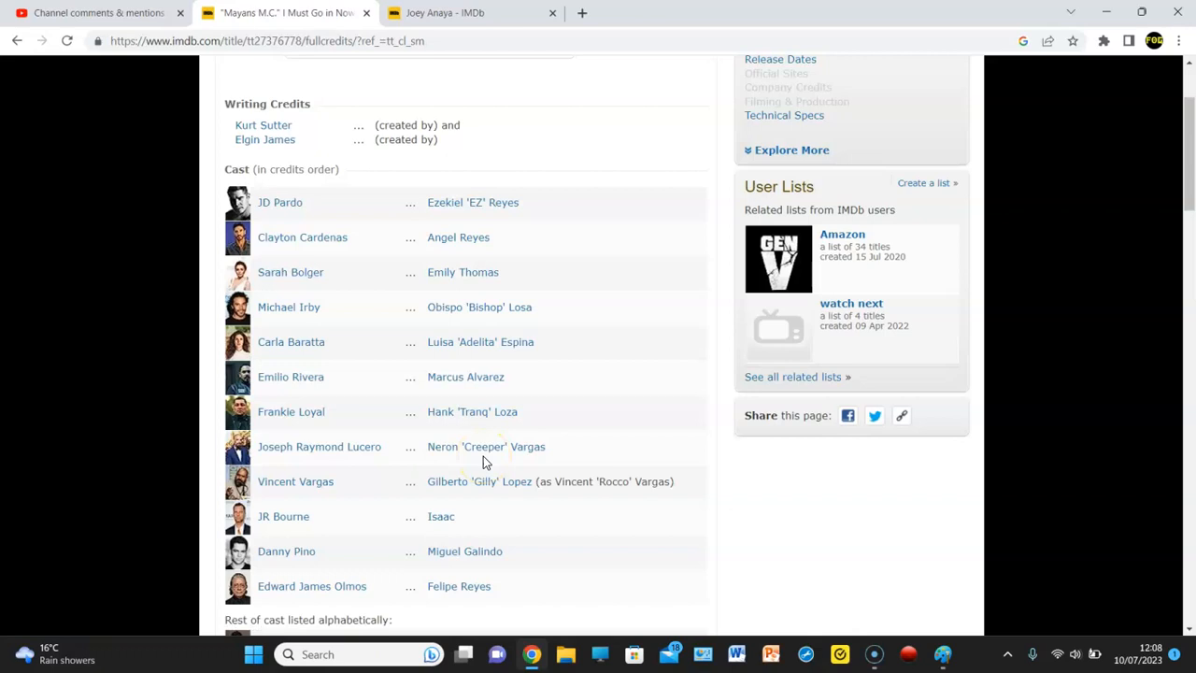
pyautogui.moveTo(500, 342)
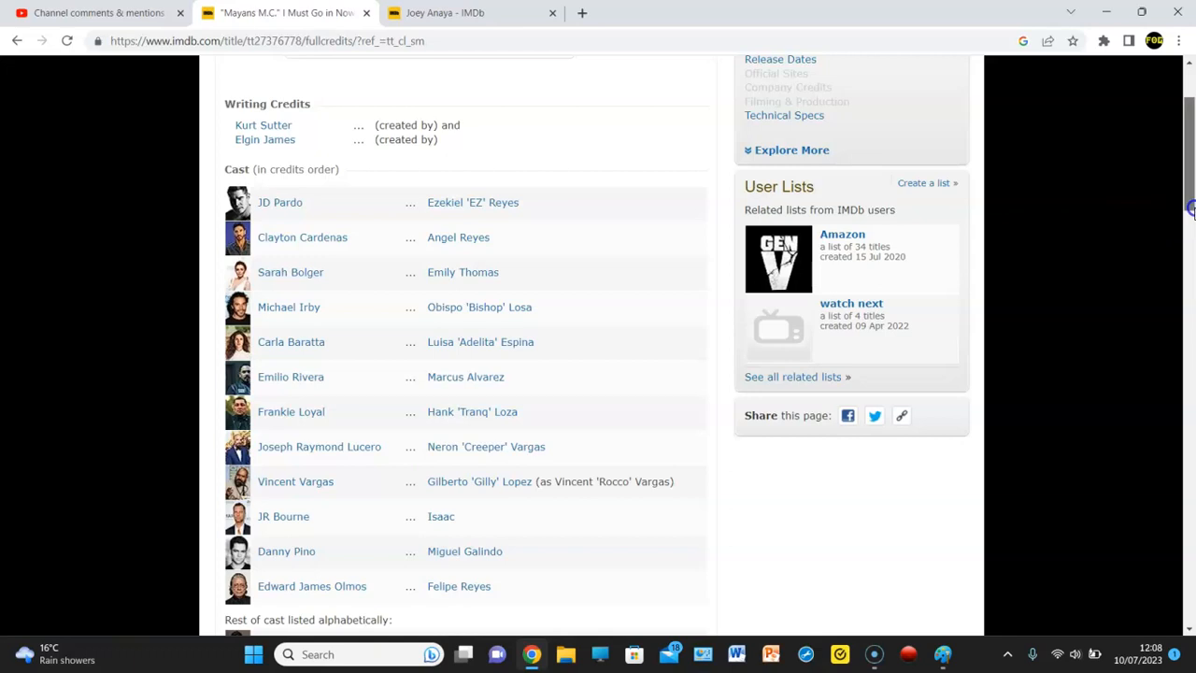
pyautogui.scroll(-3)
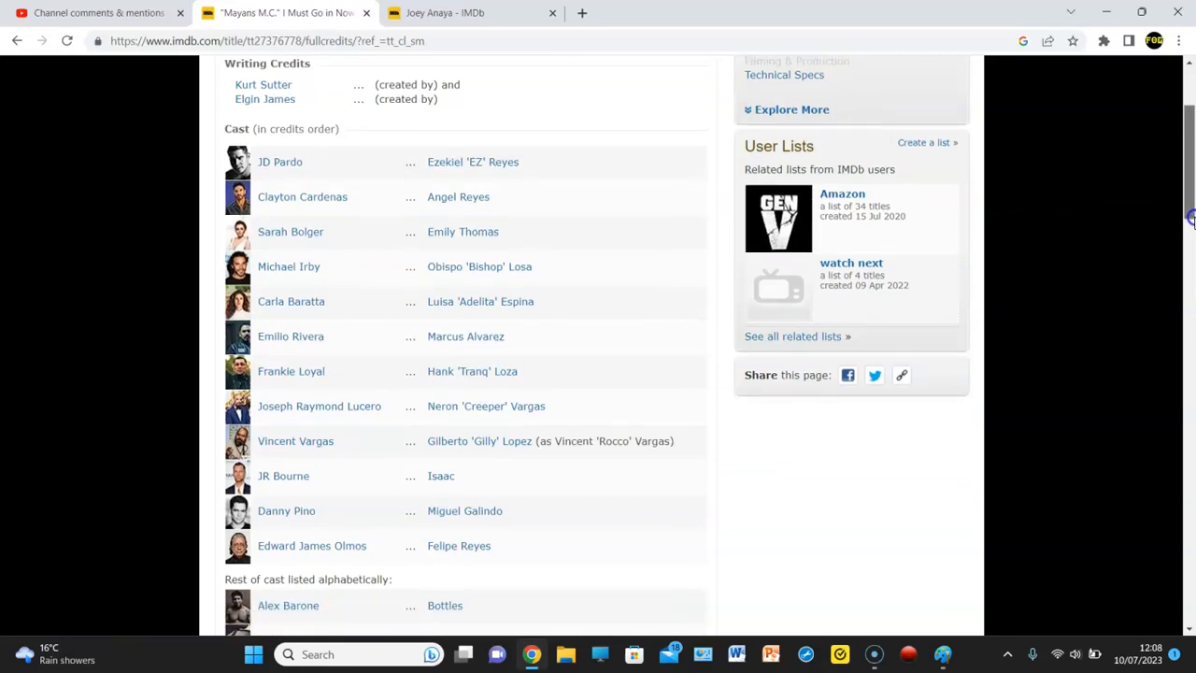
pyautogui.scroll(-3)
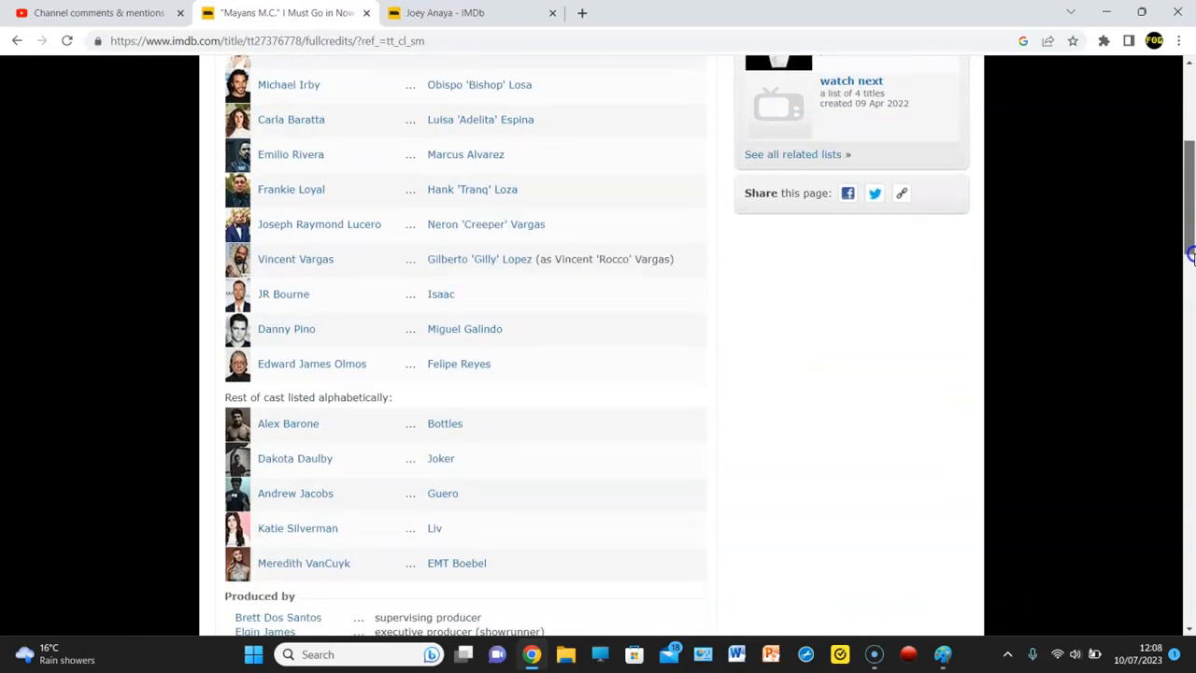
pyautogui.scroll(-3)
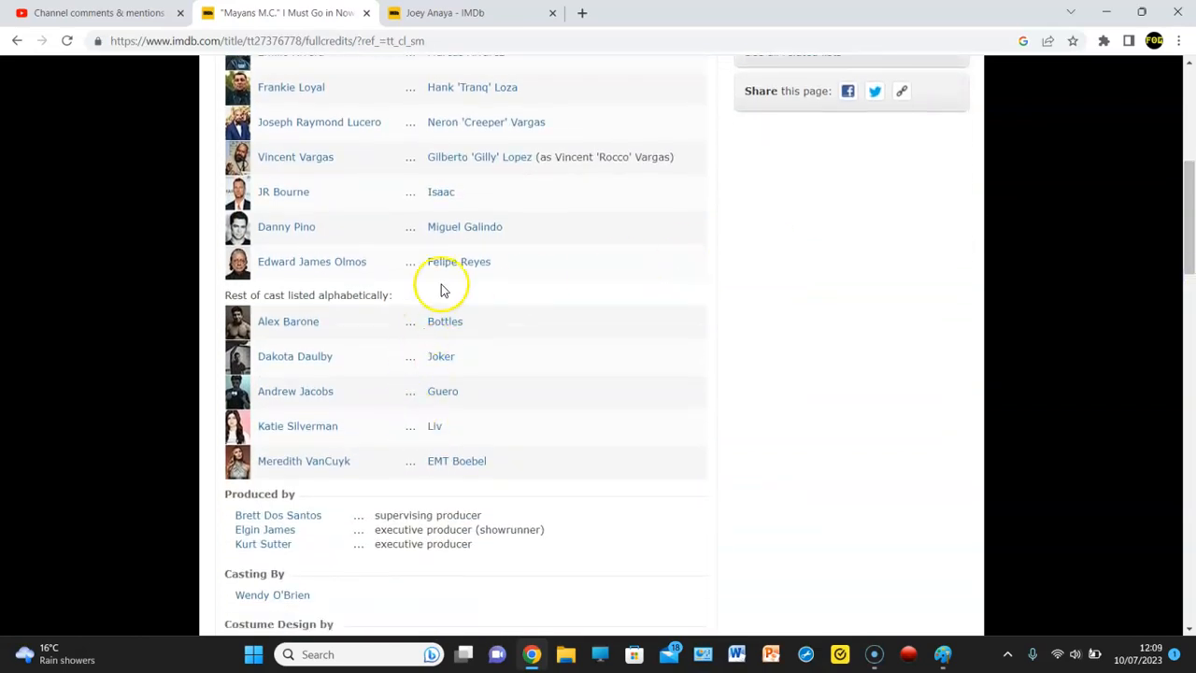
pyautogui.moveTo(445, 326)
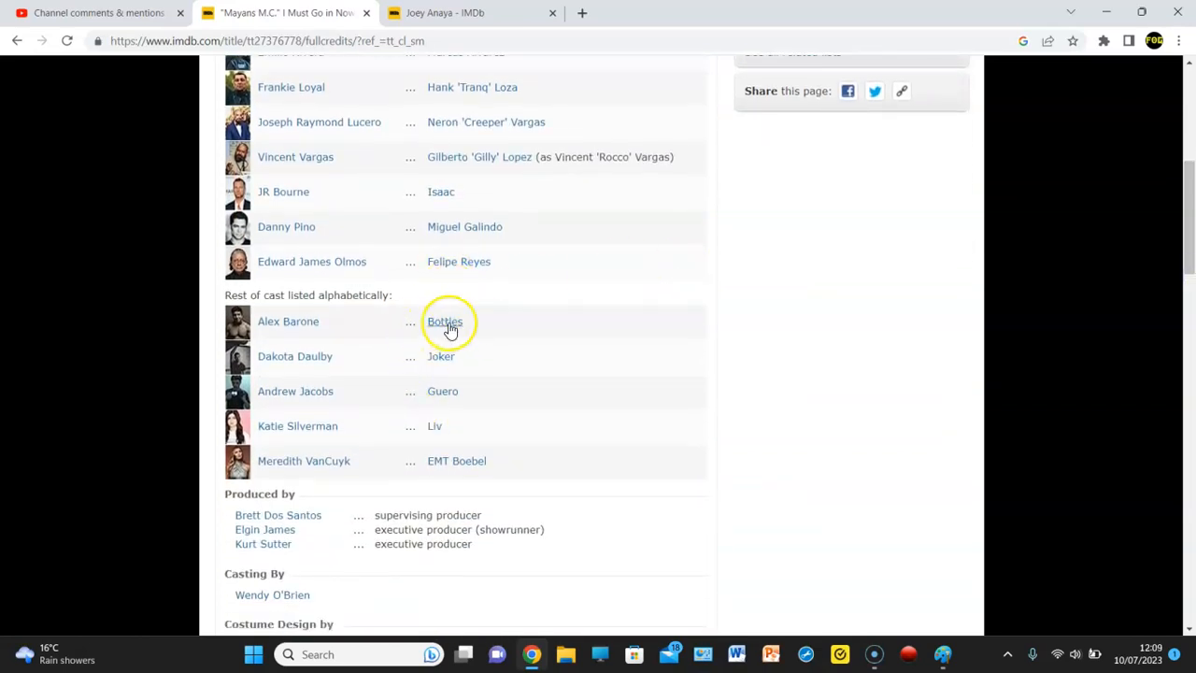
pyautogui.moveTo(504, 403)
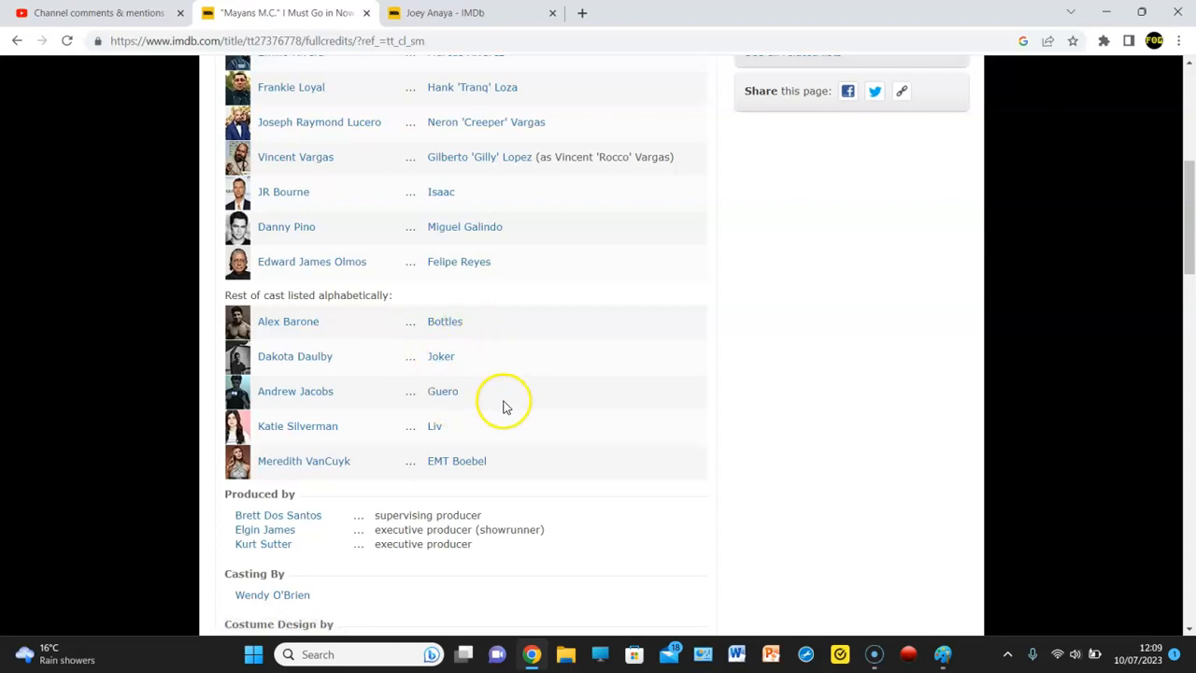
pyautogui.moveTo(457, 433)
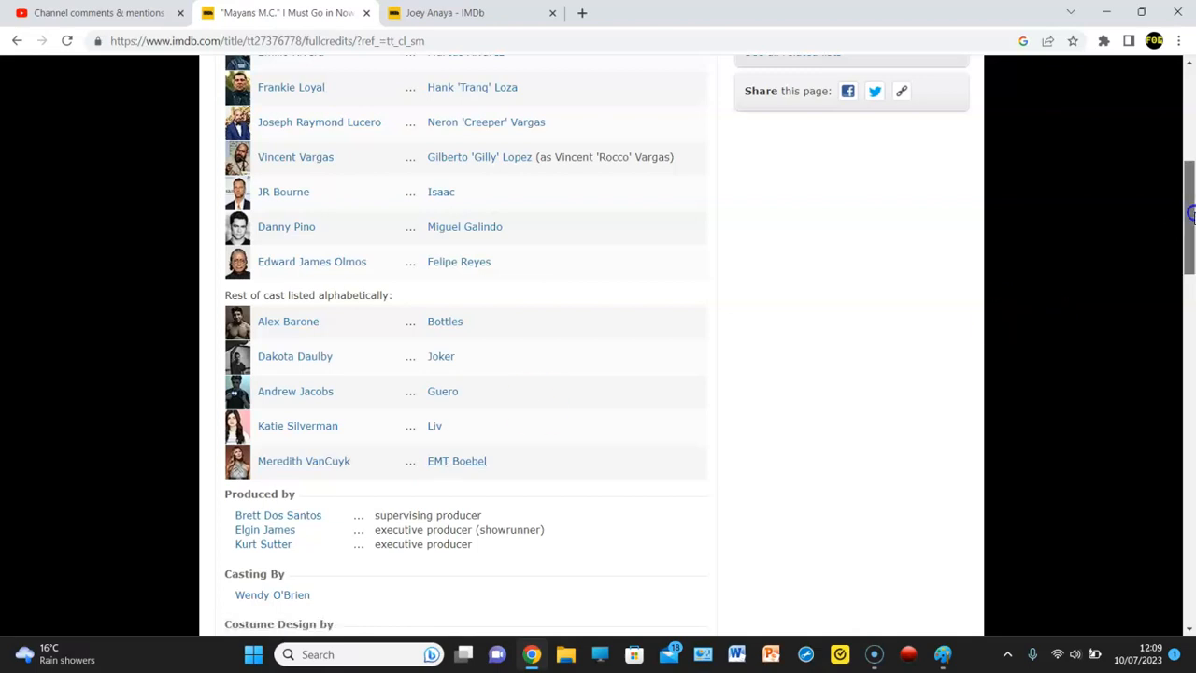
# Scroll through the crew departments to Stunts, showing Joey Anaya as SAMCRO Biker
pyautogui.scroll(-3)
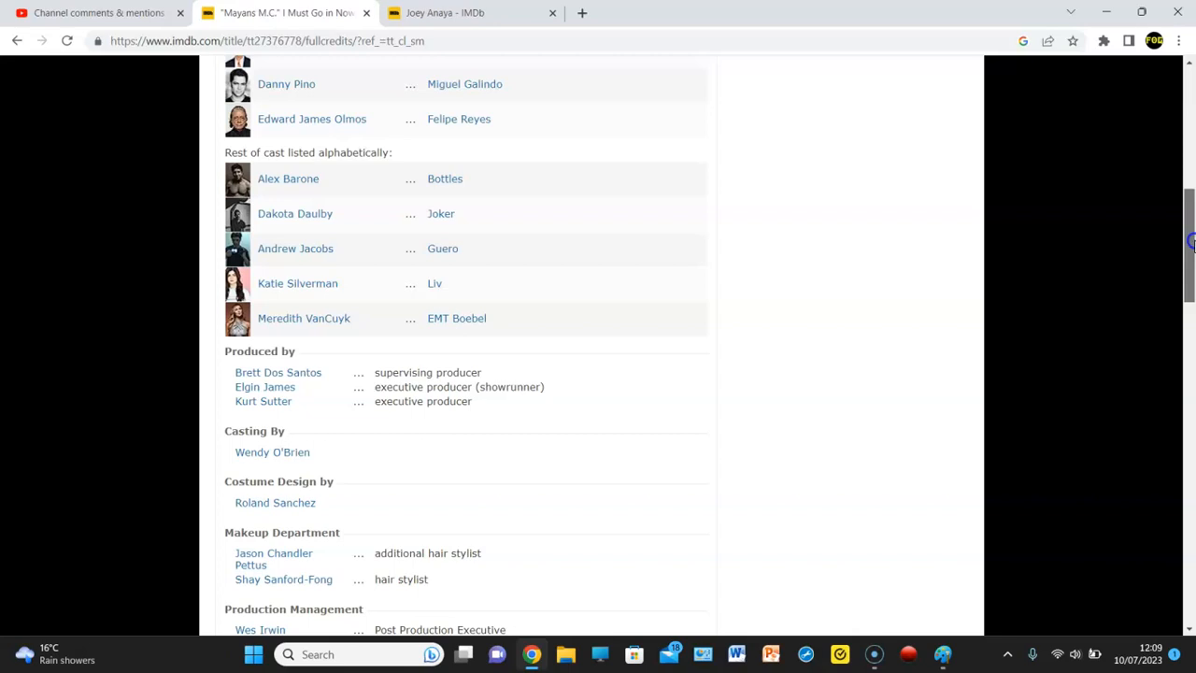
pyautogui.scroll(-3)
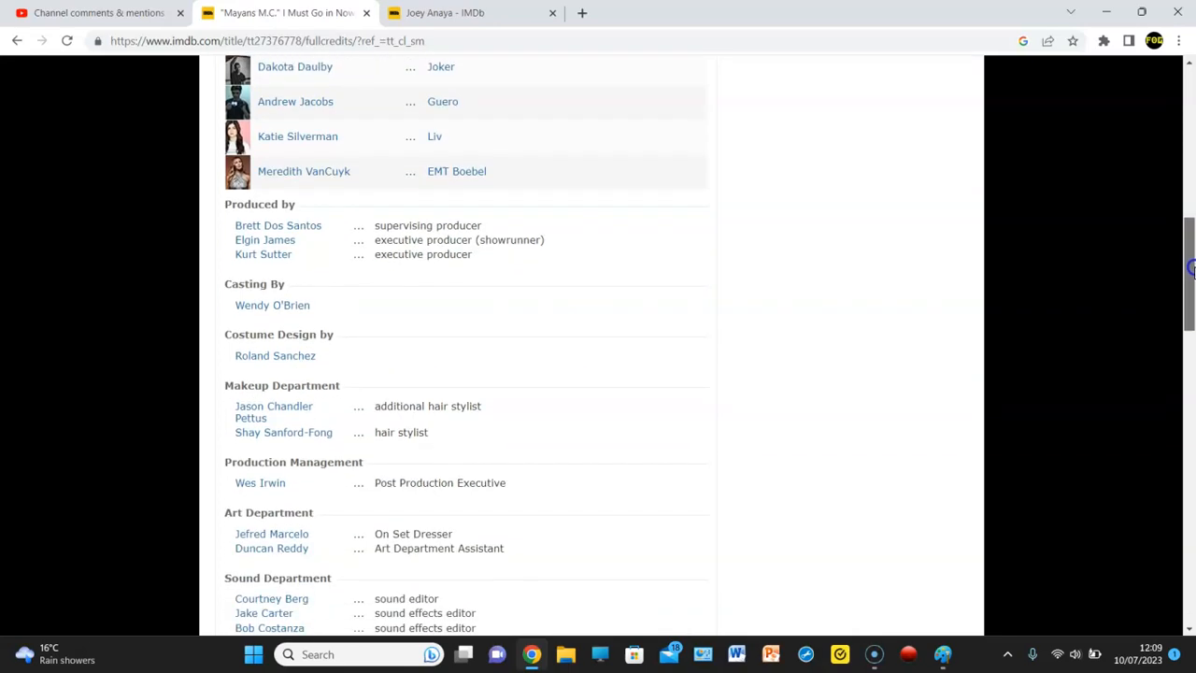
pyautogui.scroll(-3)
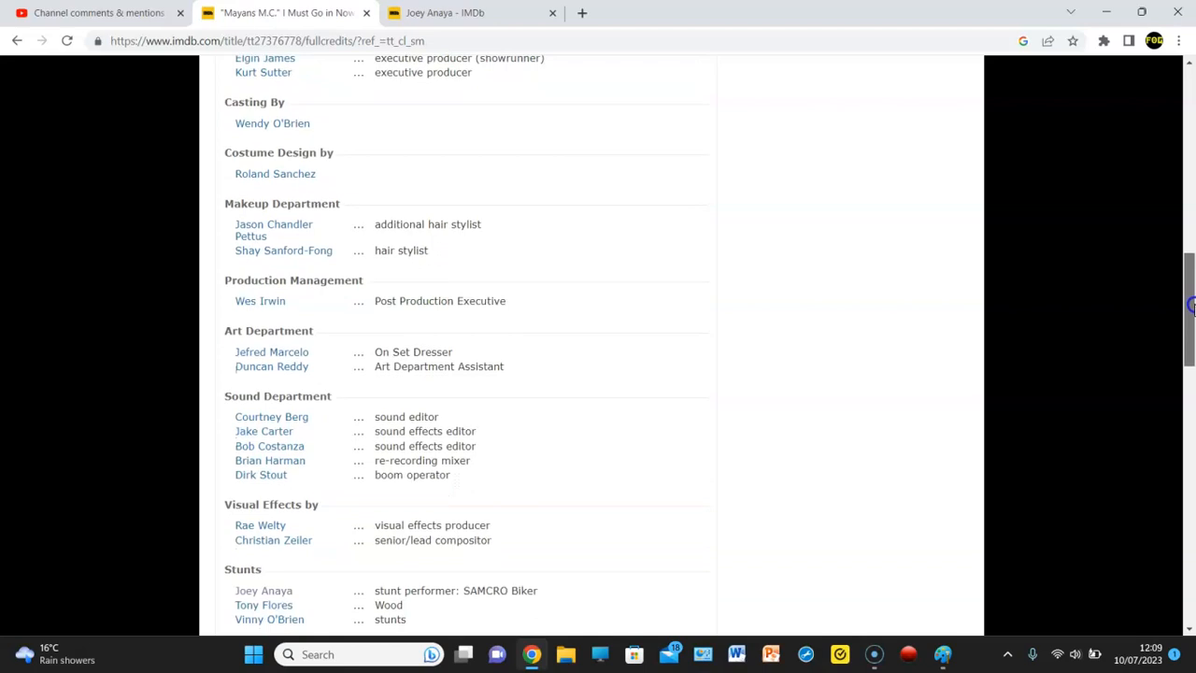
pyautogui.scroll(-3)
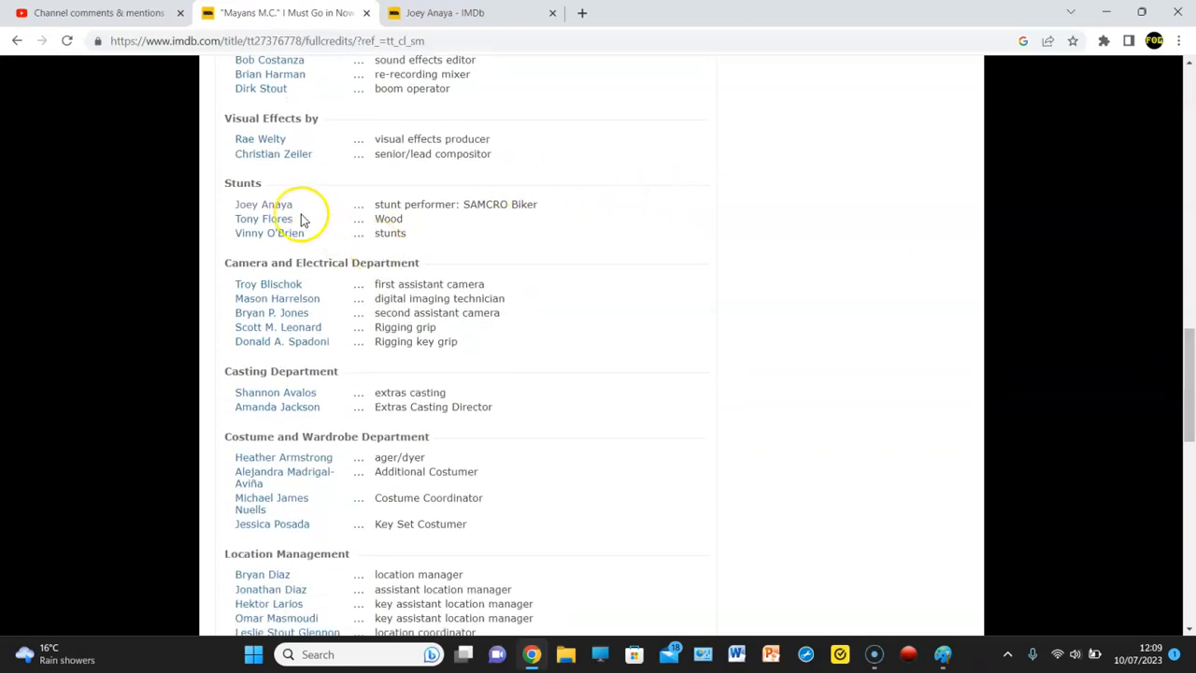
pyautogui.moveTo(366, 215)
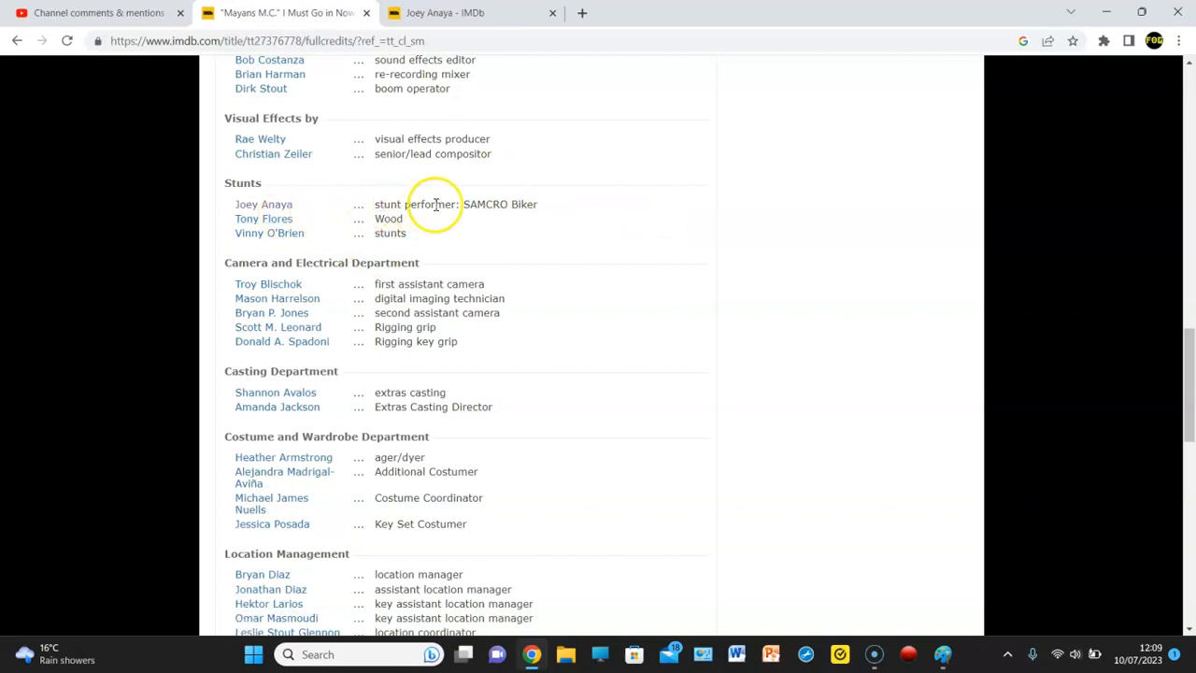
pyautogui.moveTo(570, 197)
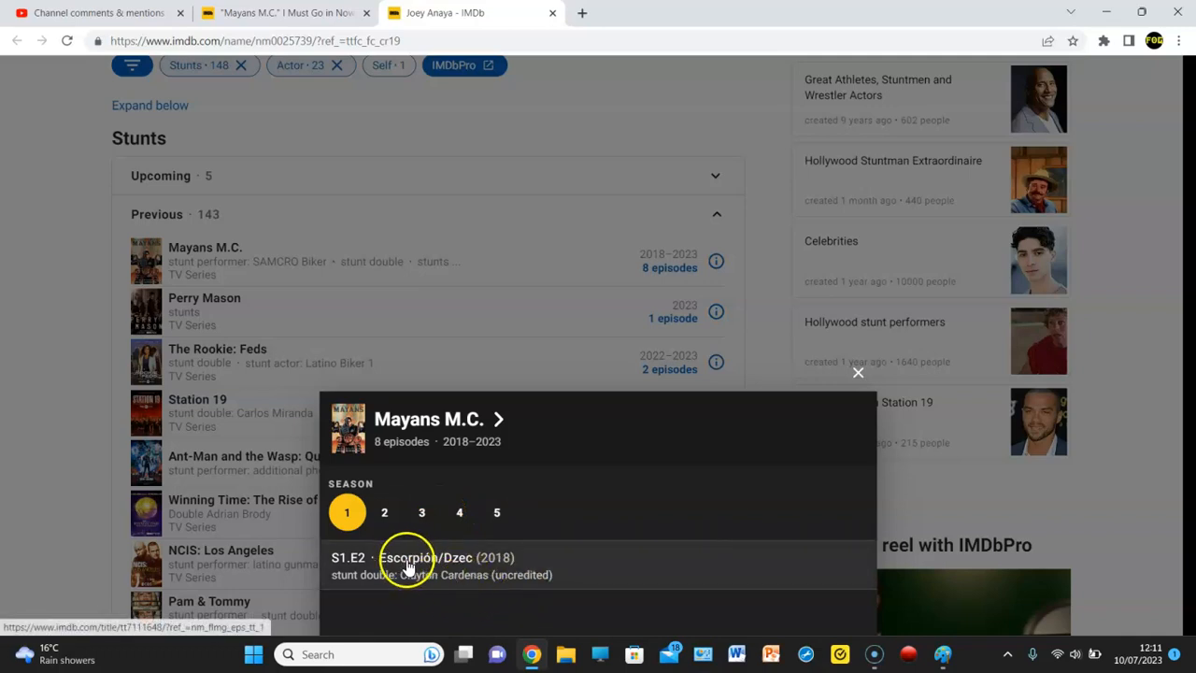
pyautogui.click(384, 512)
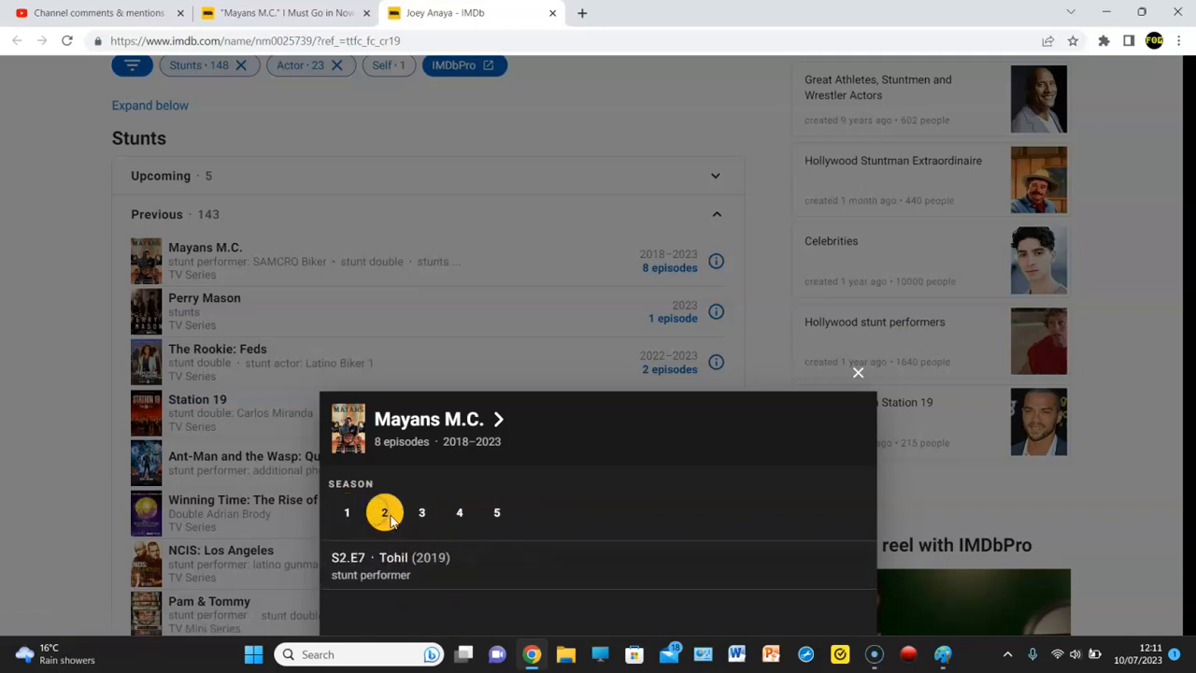
pyautogui.moveTo(449, 588)
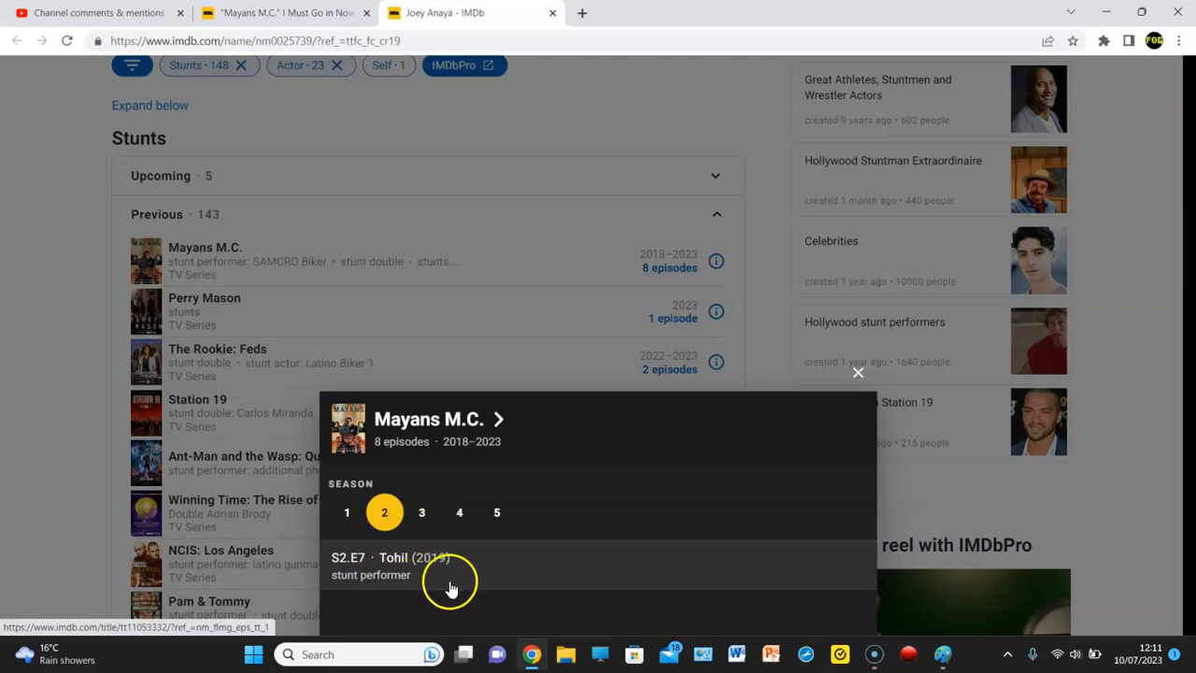
pyautogui.click(422, 512)
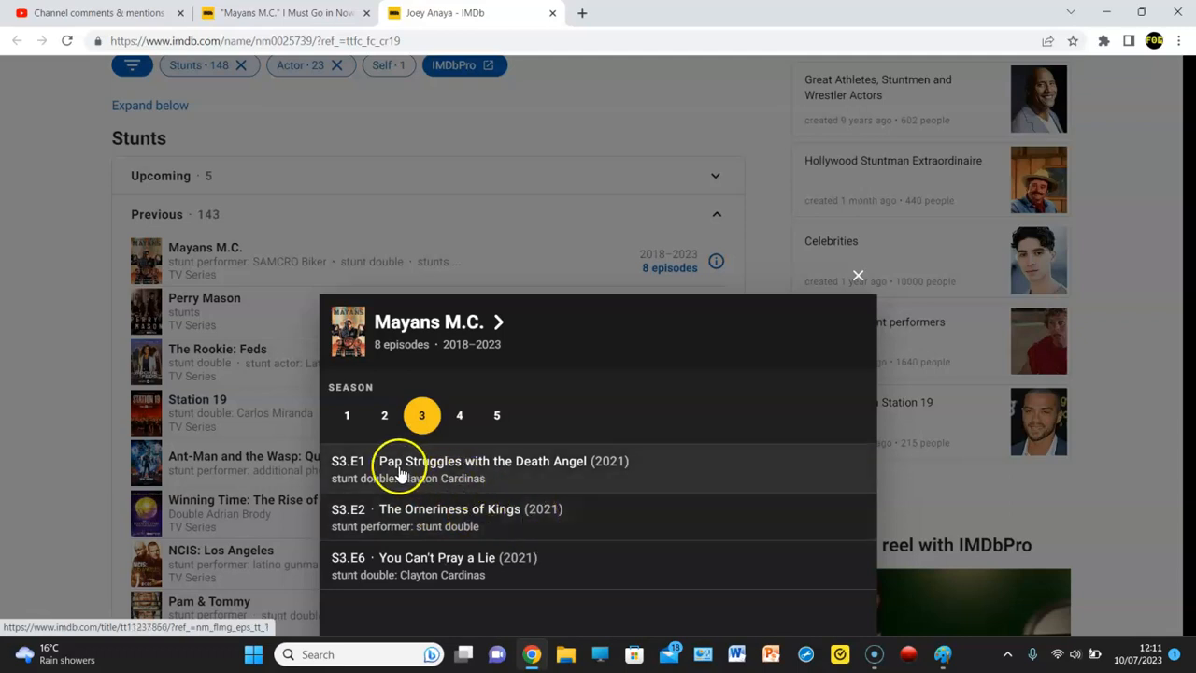
pyautogui.moveTo(417, 495)
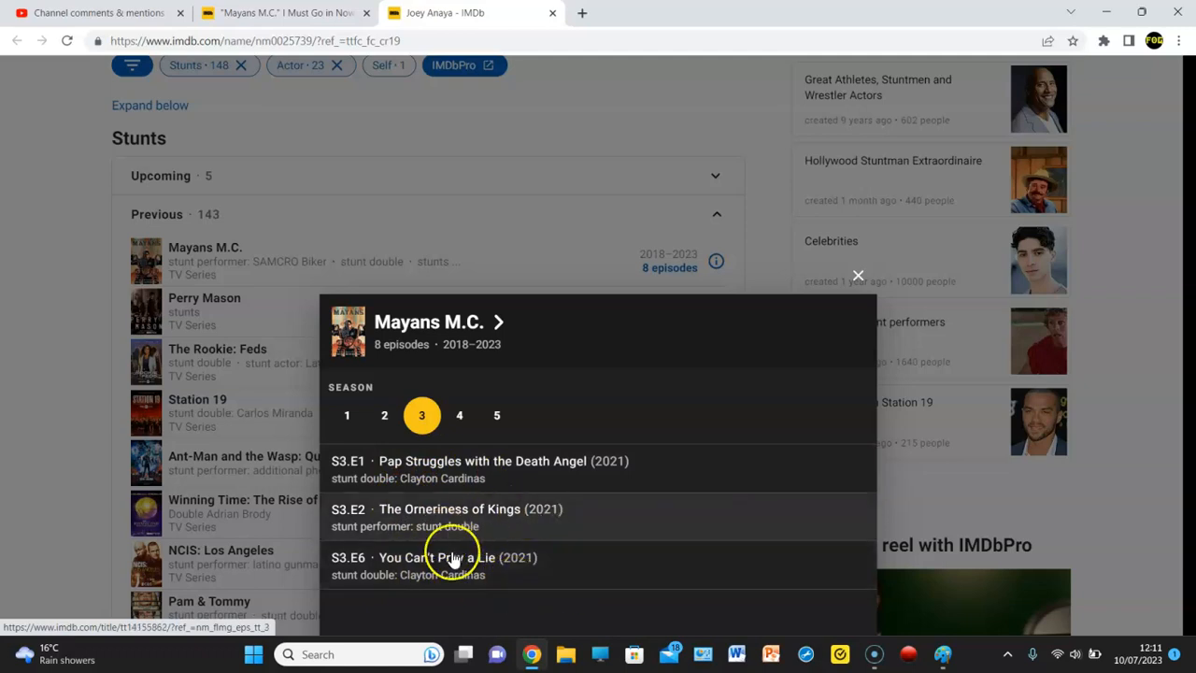
pyautogui.moveTo(498, 538)
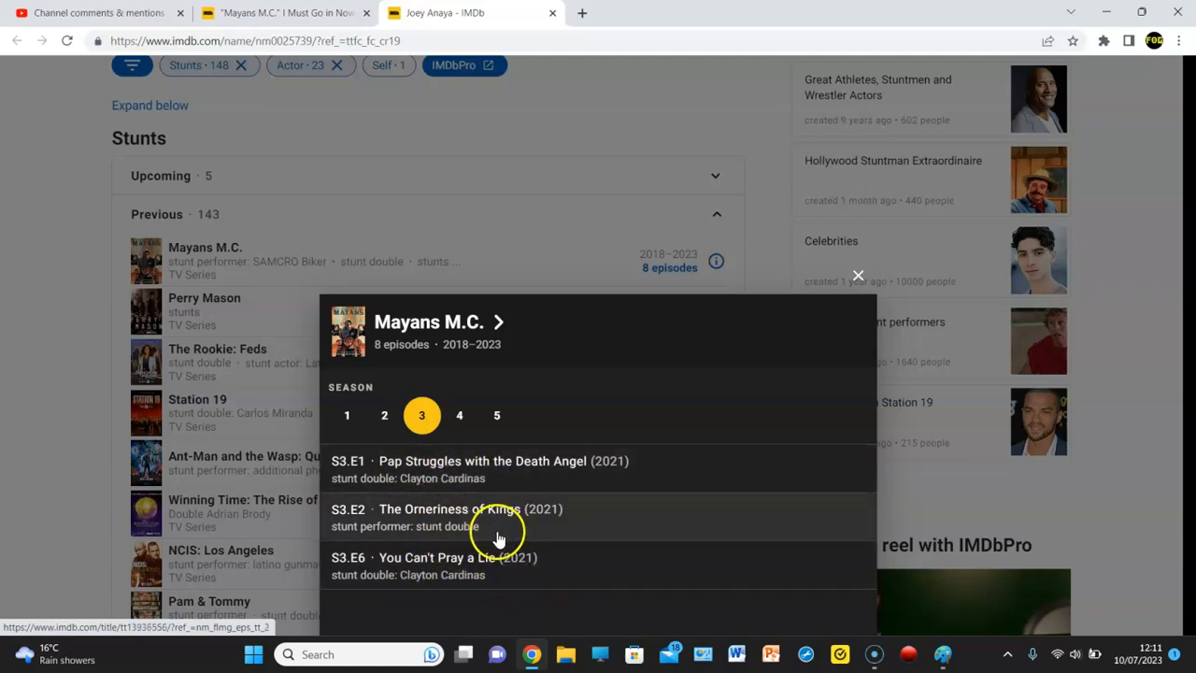
pyautogui.moveTo(384, 416)
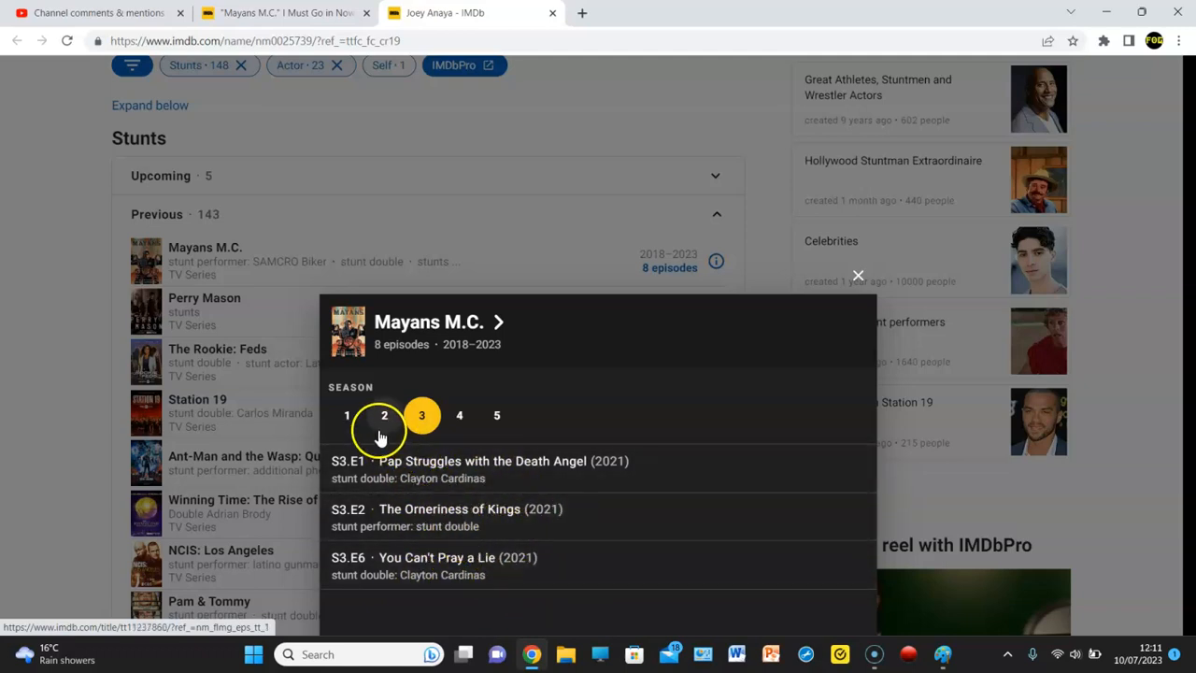
pyautogui.click(345, 415)
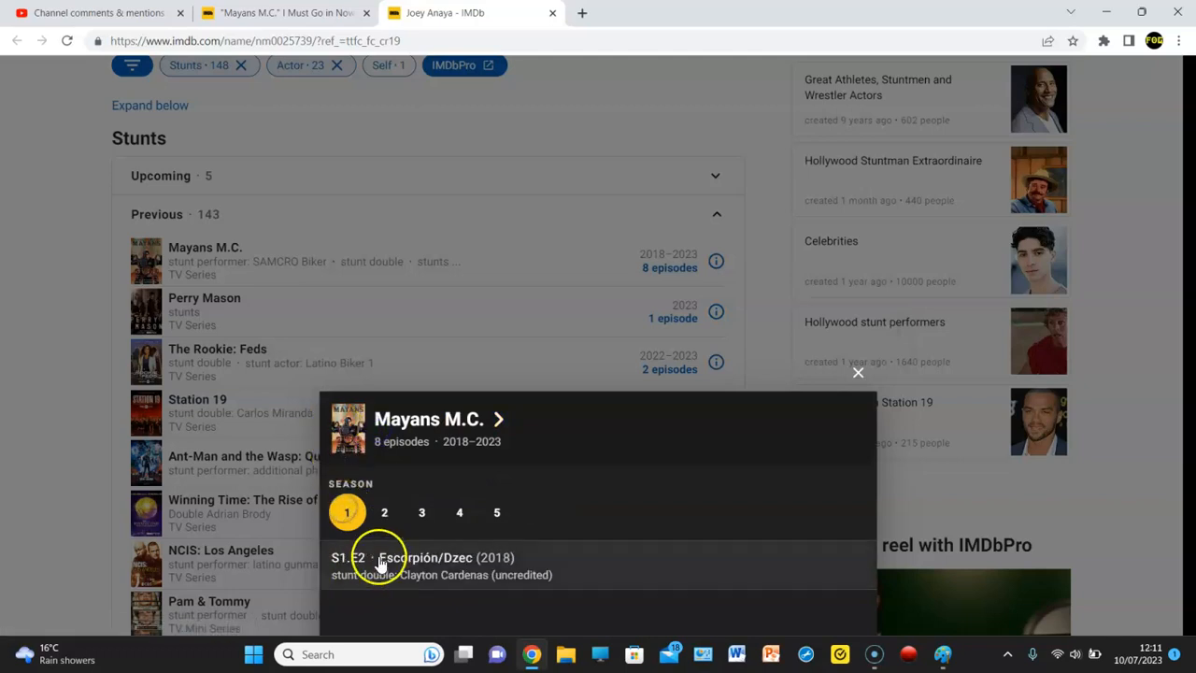
pyautogui.click(422, 513)
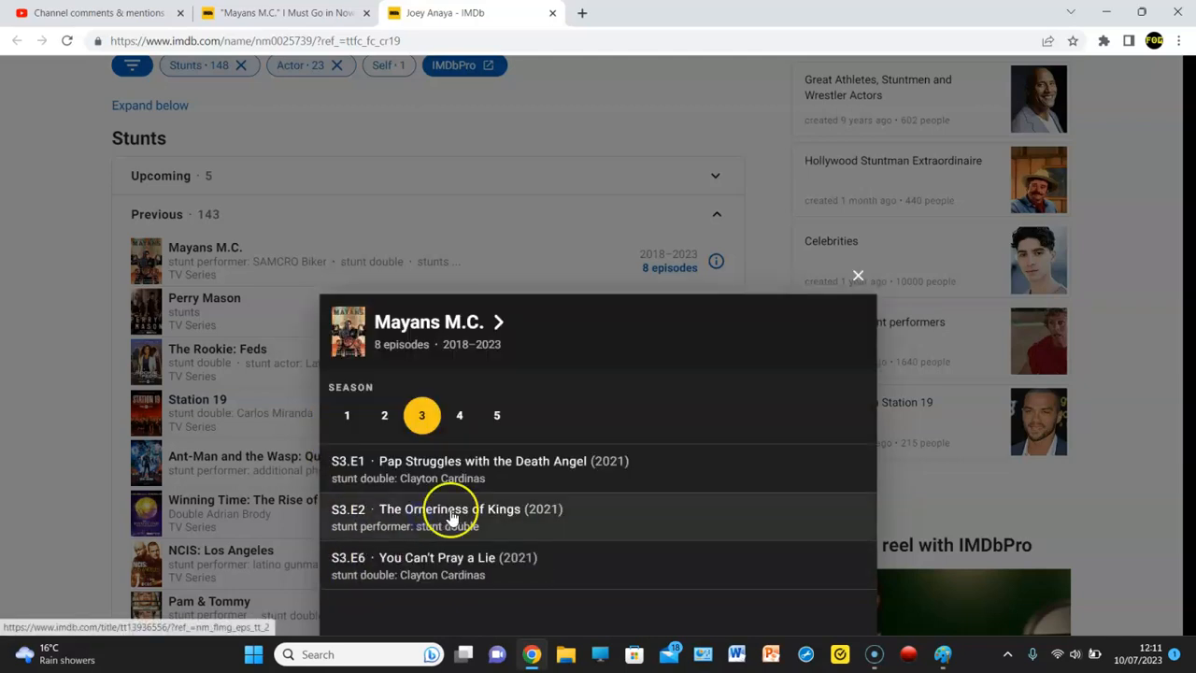
pyautogui.click(459, 415)
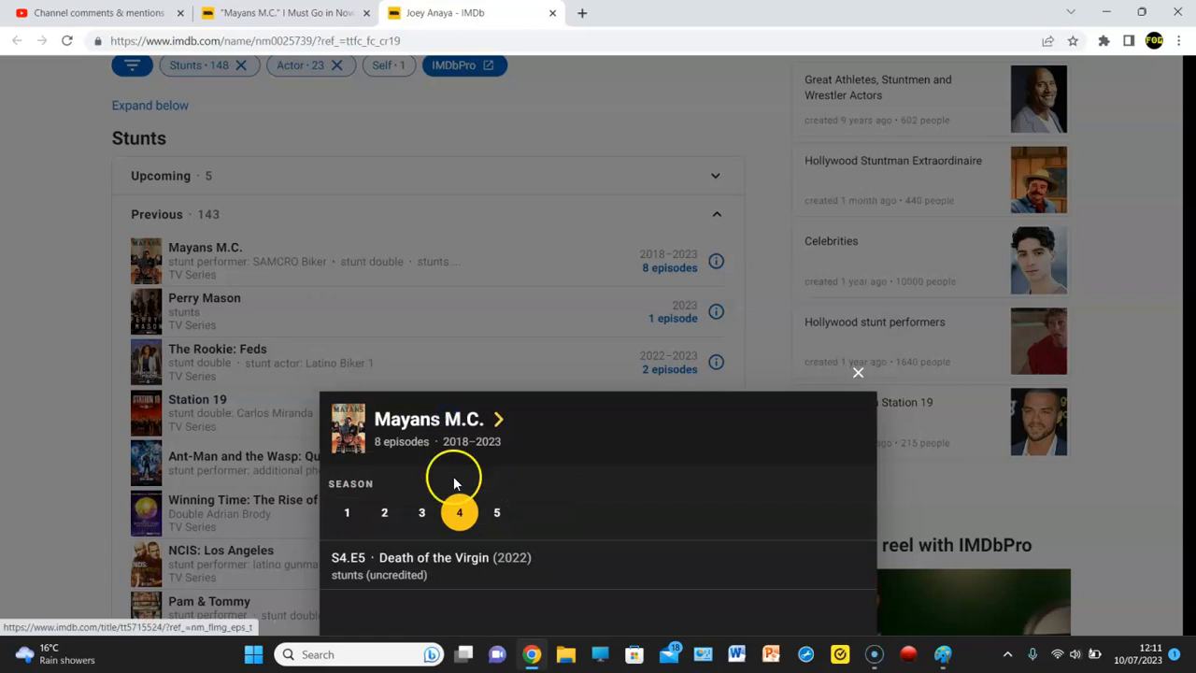
pyautogui.moveTo(500, 577)
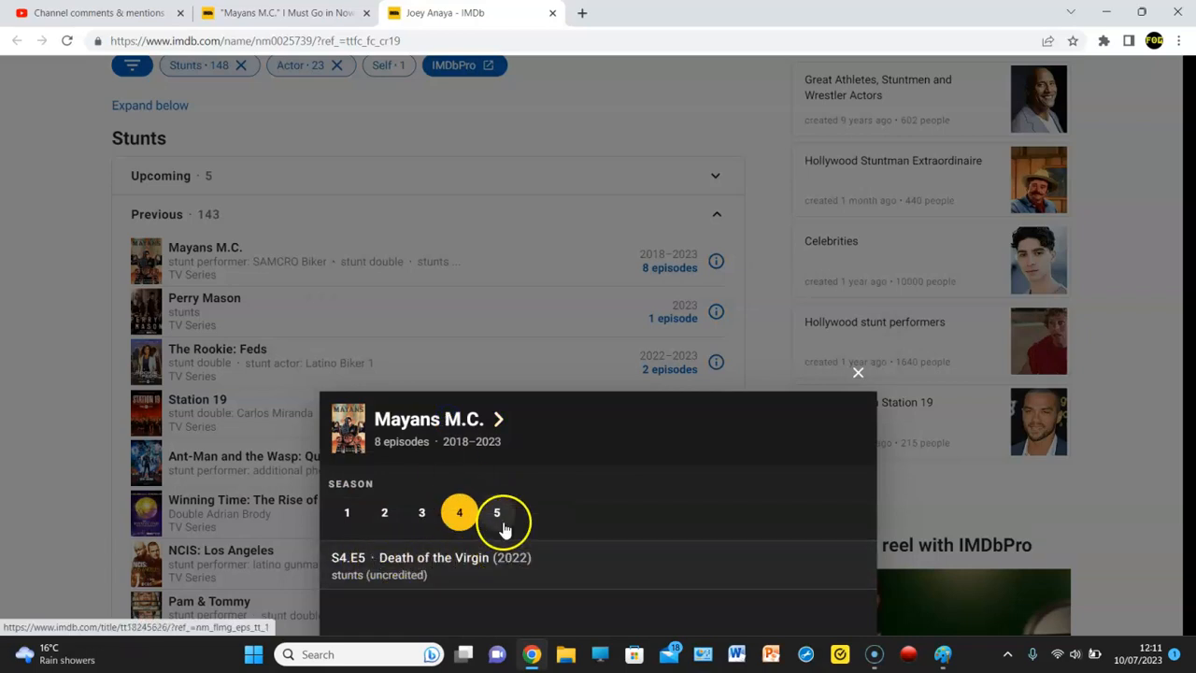
pyautogui.click(496, 513)
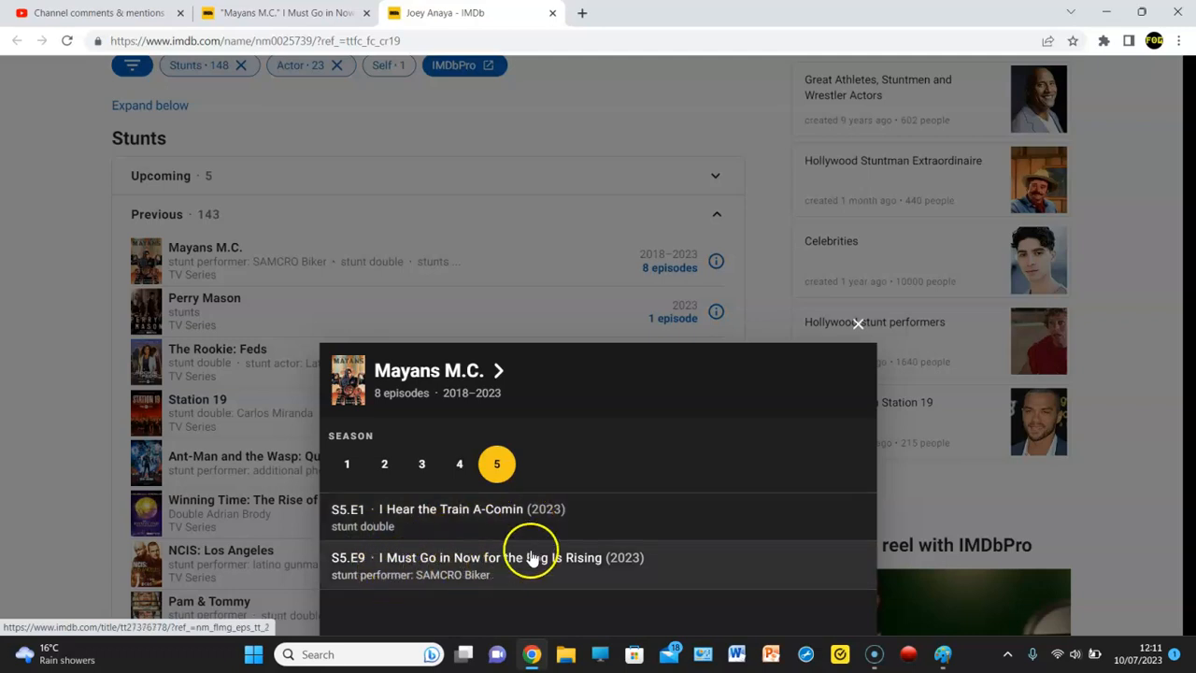
pyautogui.moveTo(420, 599)
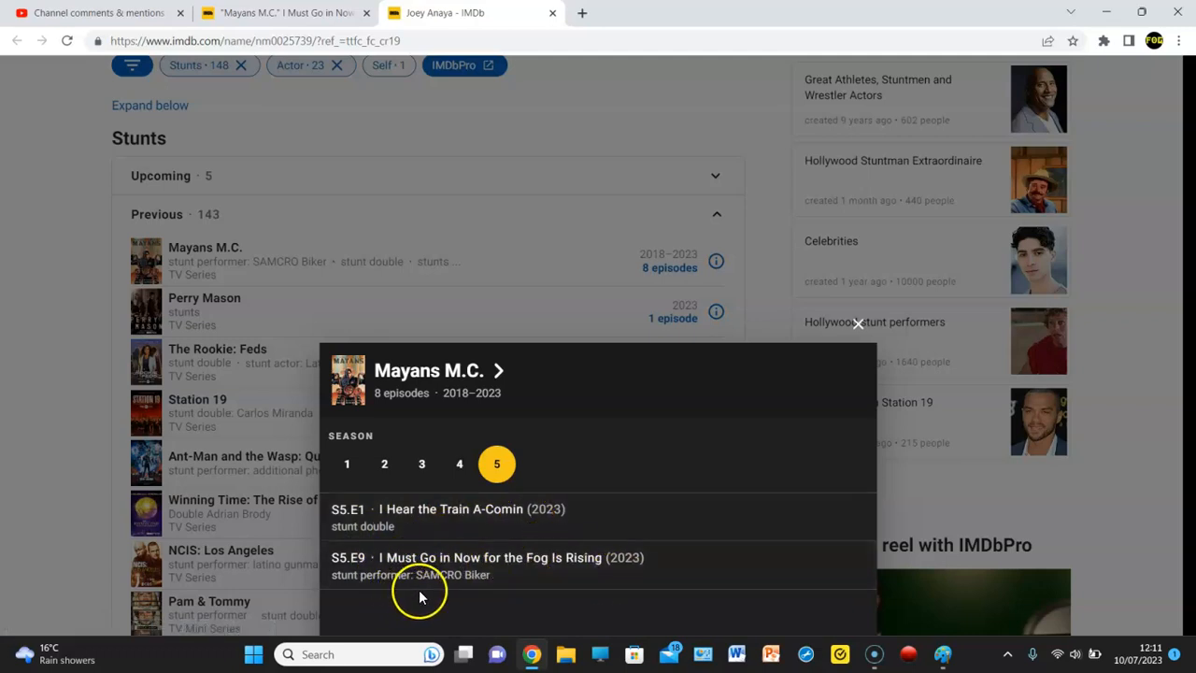
pyautogui.moveTo(437, 594)
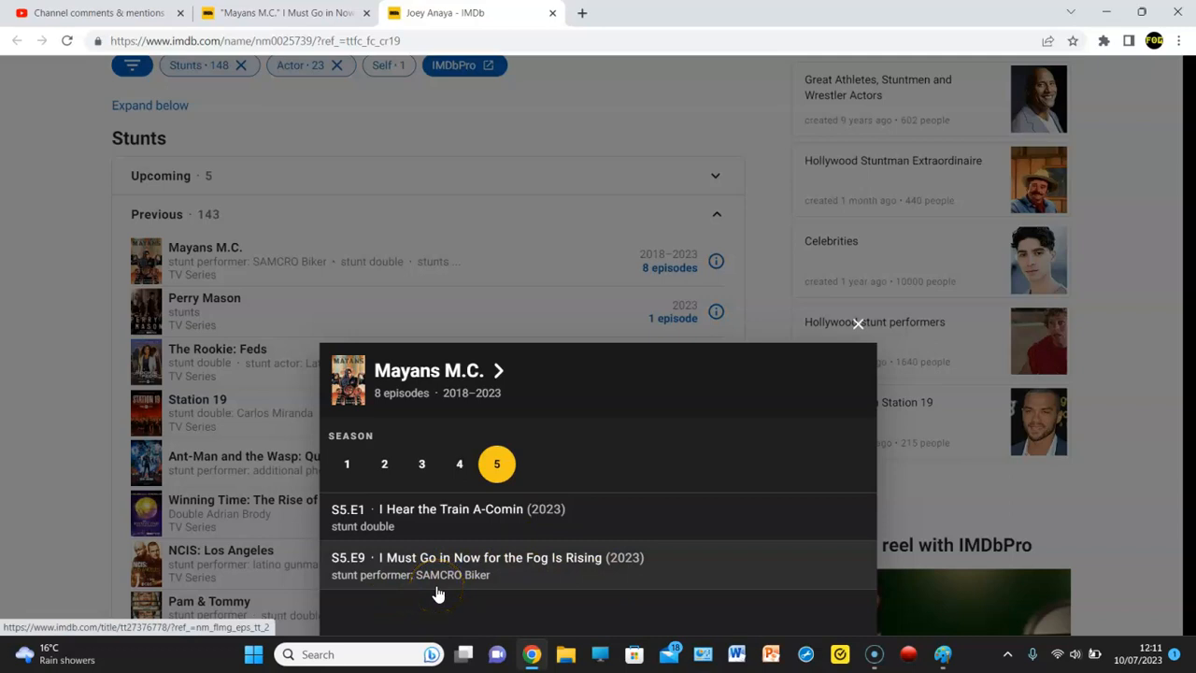
pyautogui.moveTo(963, 378)
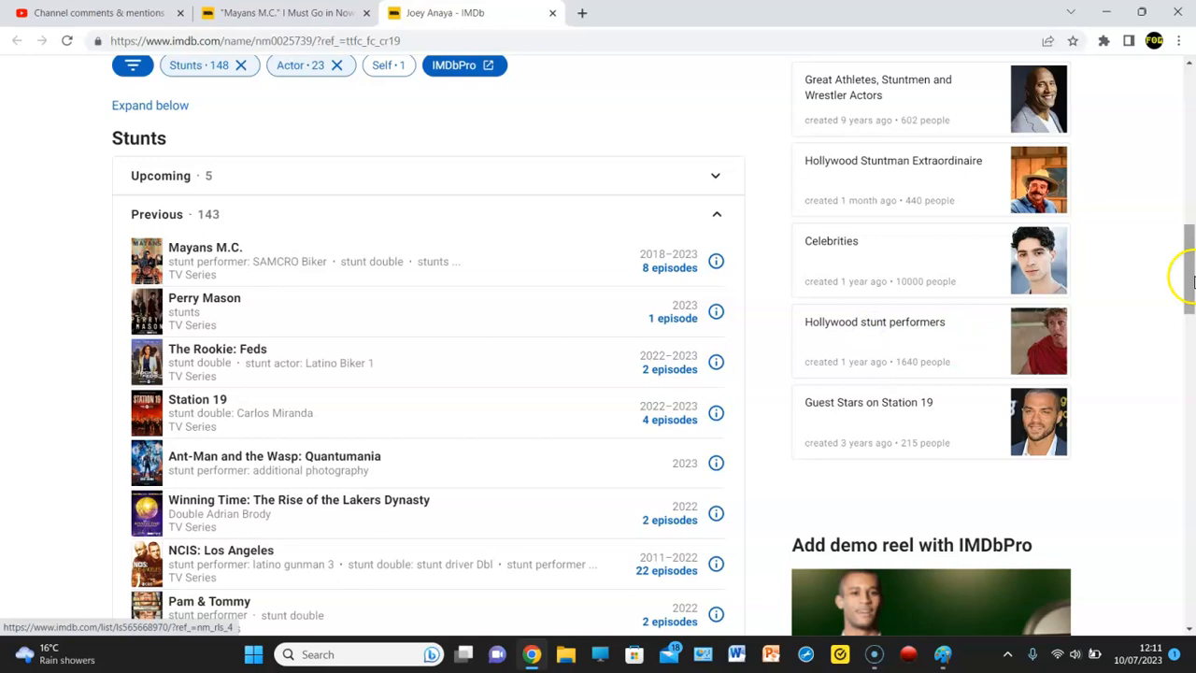
# Scroll Joey Anaya's previous stunts down to 2010–2011 credits like House M.D. and Sons of Anarchy
pyautogui.scroll(-3)
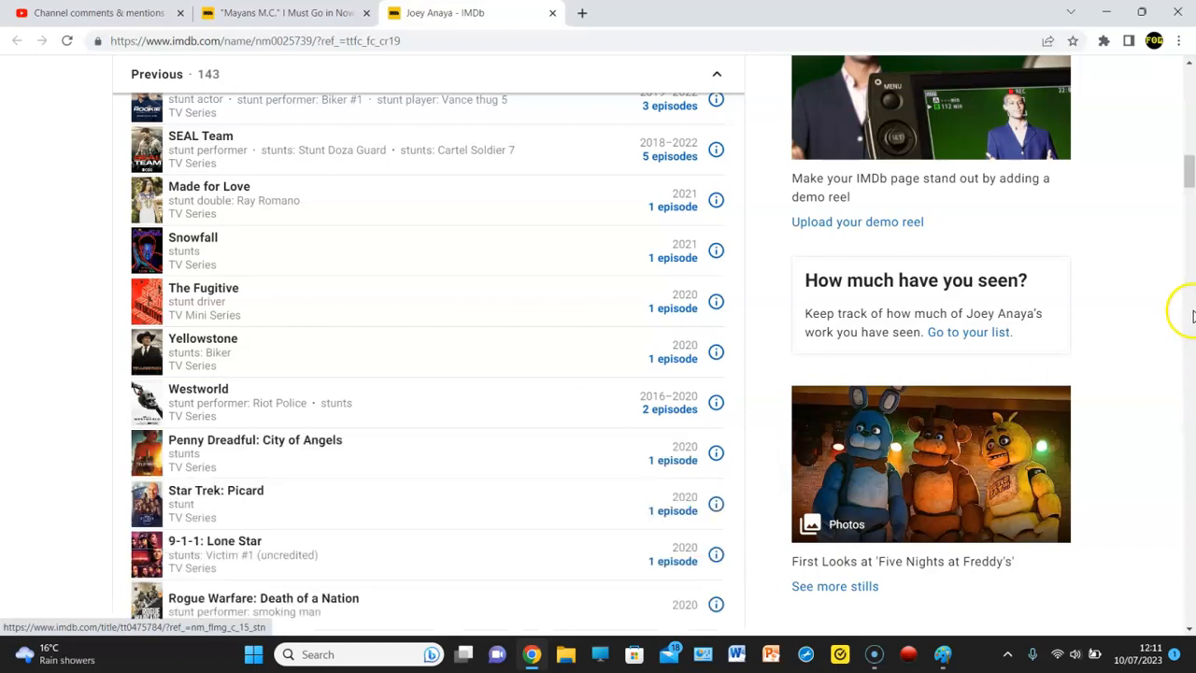
pyautogui.scroll(-3)
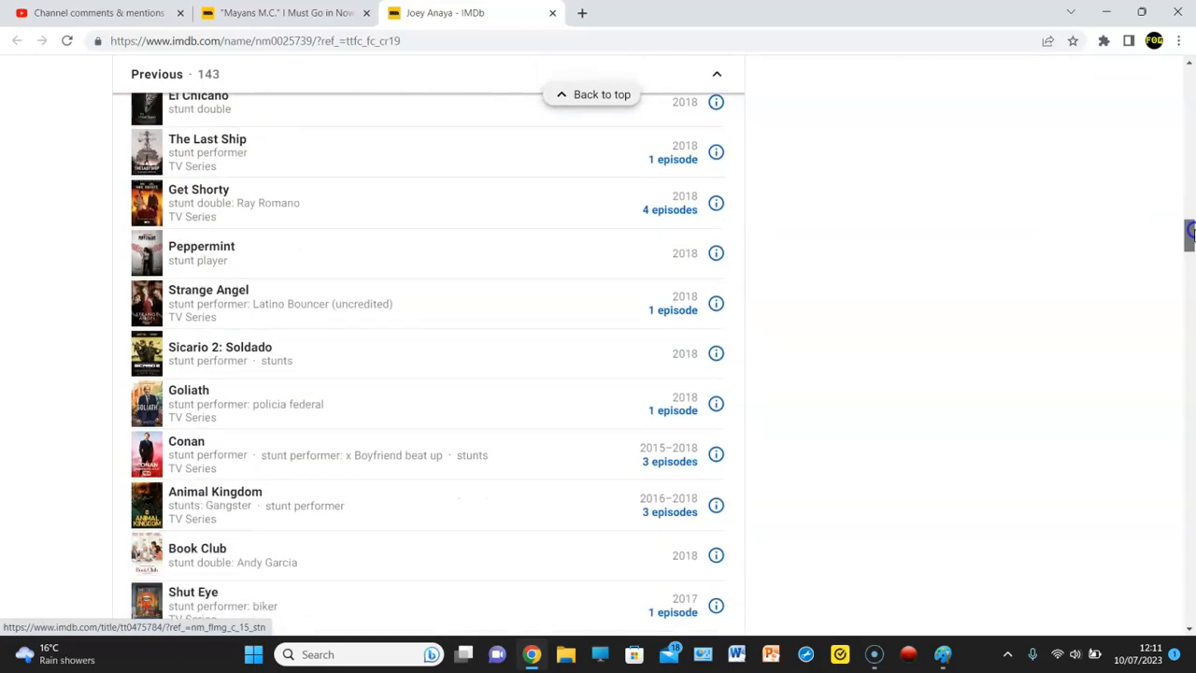
pyautogui.scroll(-3)
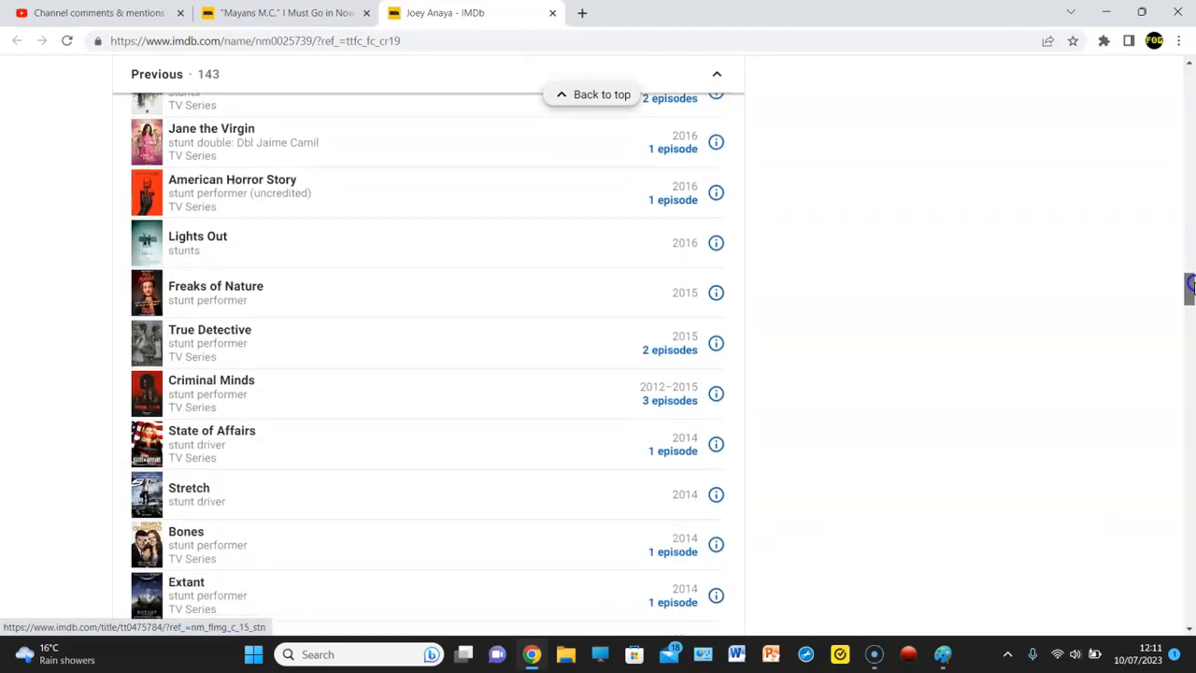
pyautogui.scroll(-3)
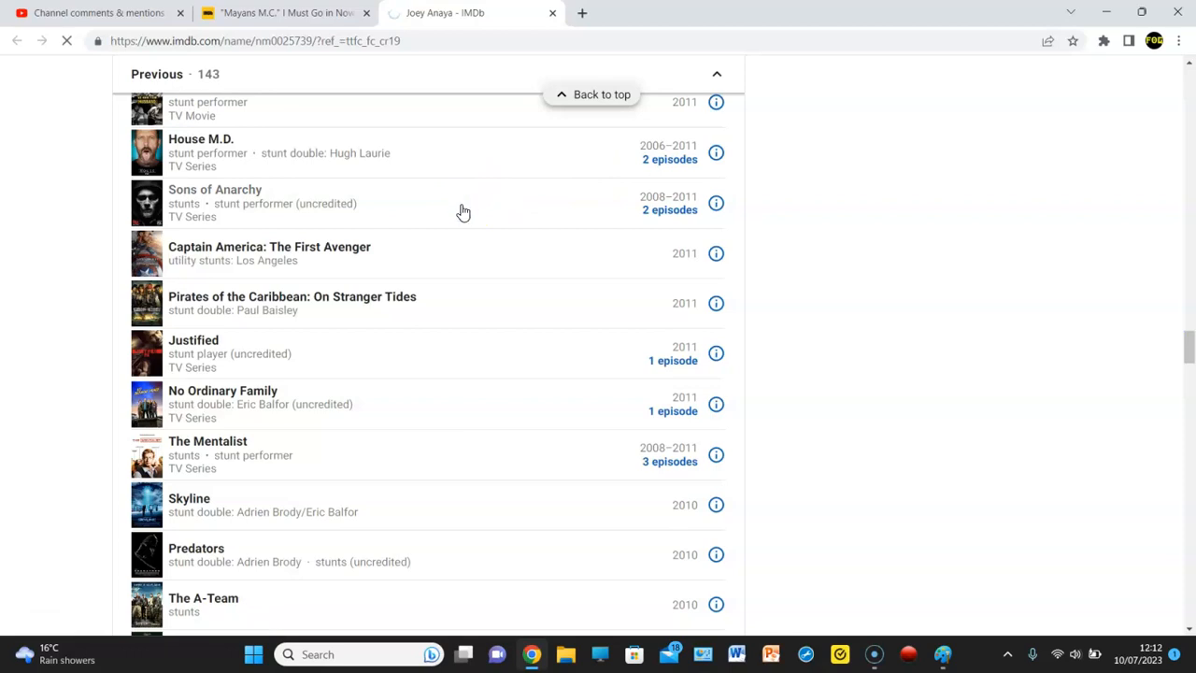
pyautogui.click(214, 189)
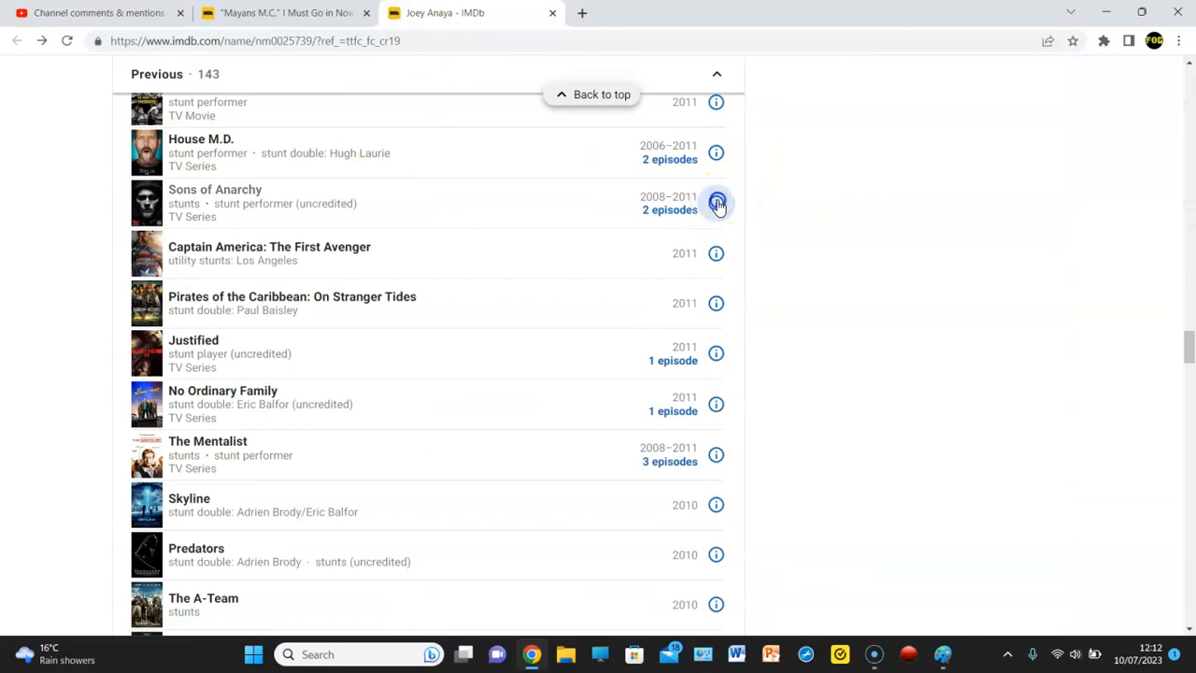
pyautogui.click(716, 203)
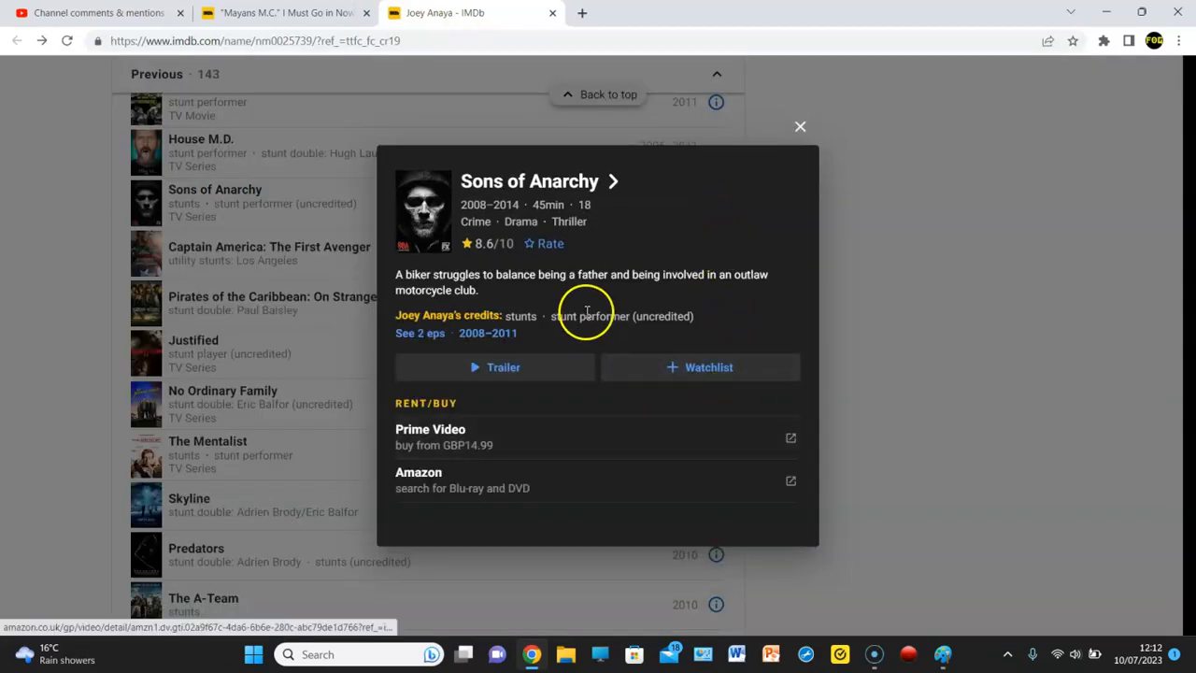
pyautogui.click(419, 333)
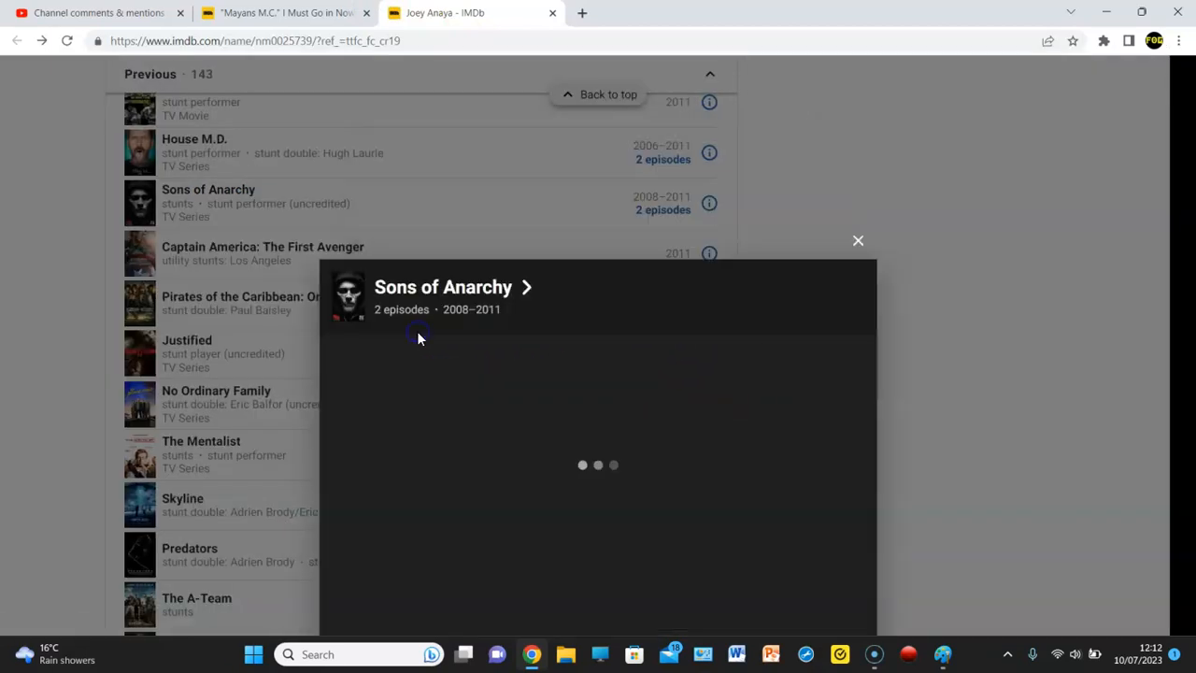
pyautogui.click(858, 240)
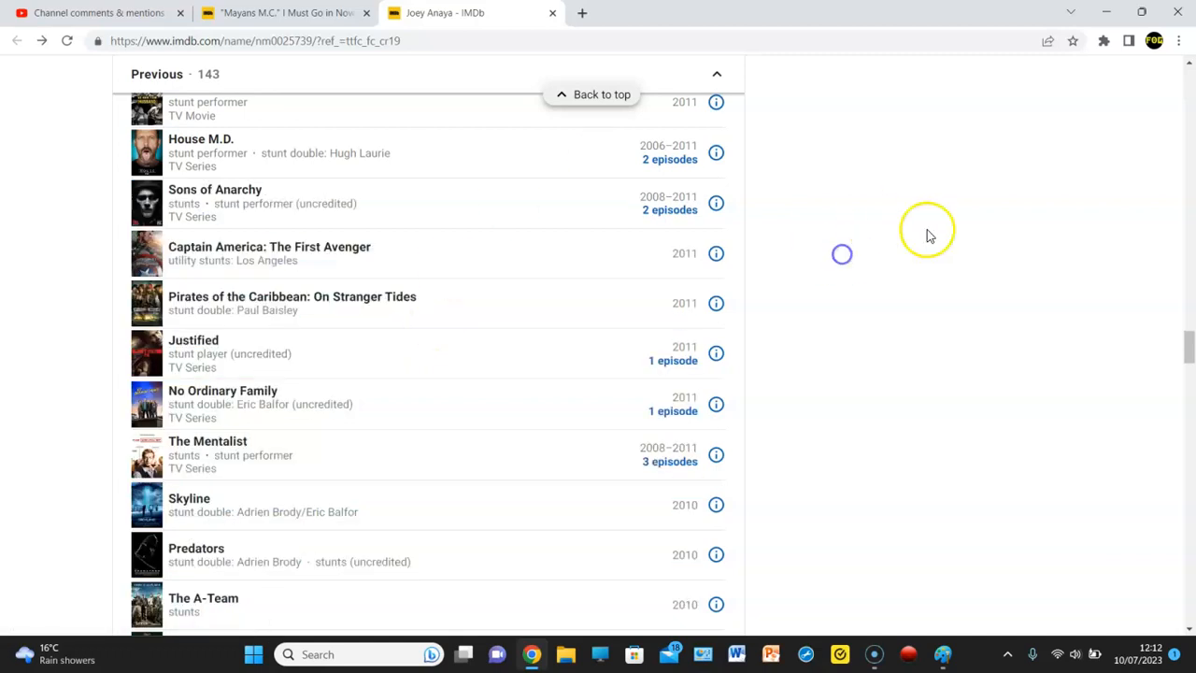
# Advance the Photos row and open photo 5 of 24, the Sons of Anarchy vest
pyautogui.scroll(-3)
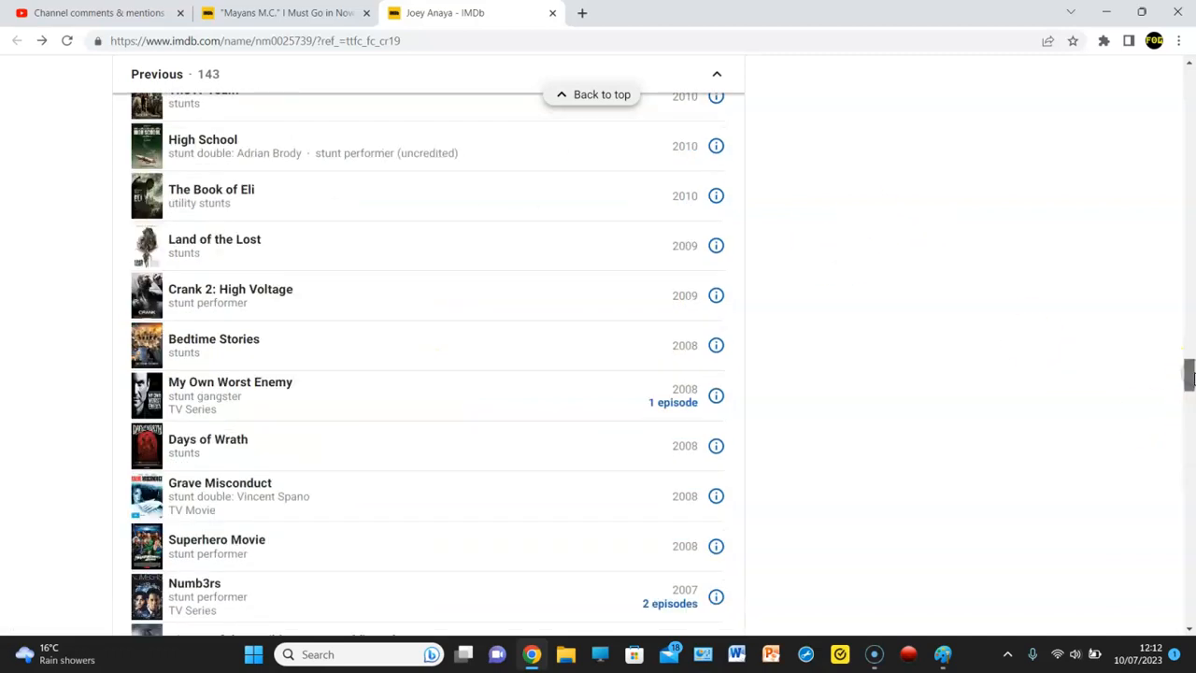
pyautogui.scroll(-3)
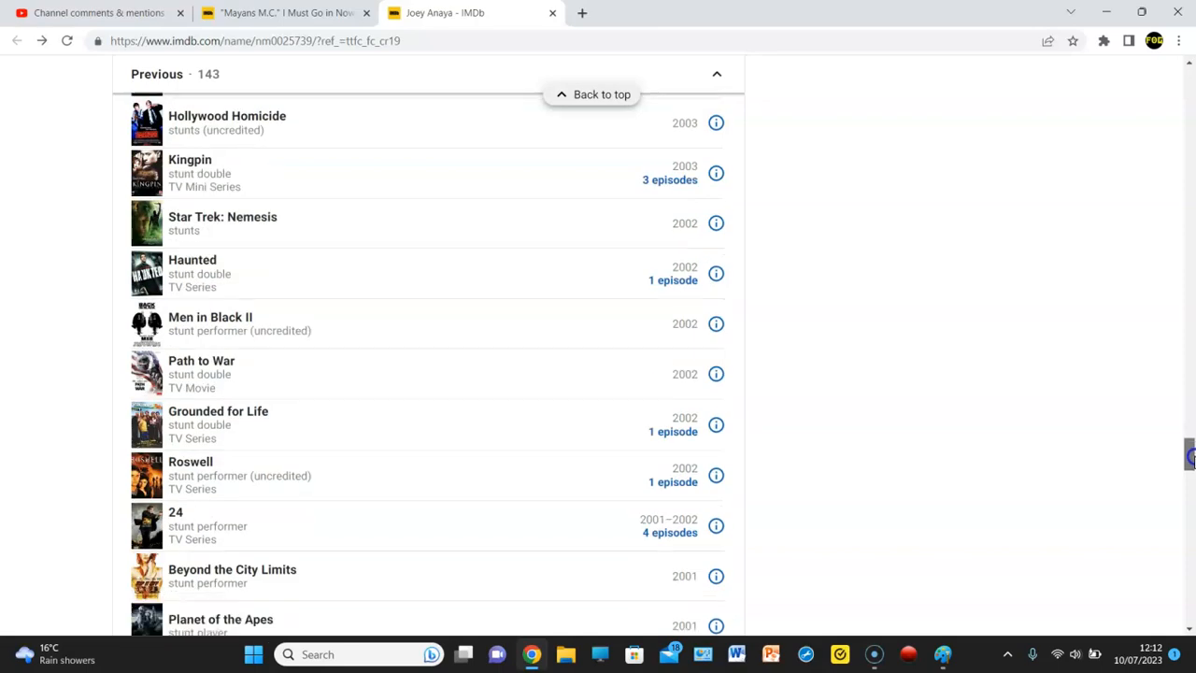
pyautogui.scroll(-3)
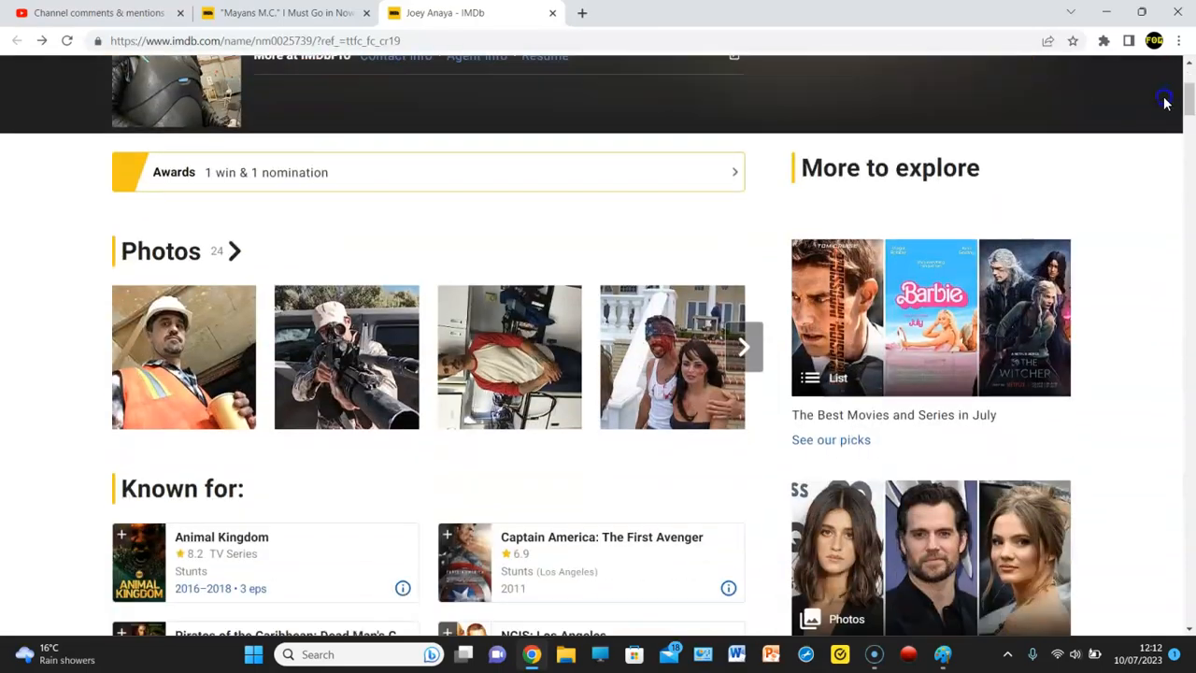
pyautogui.click(743, 357)
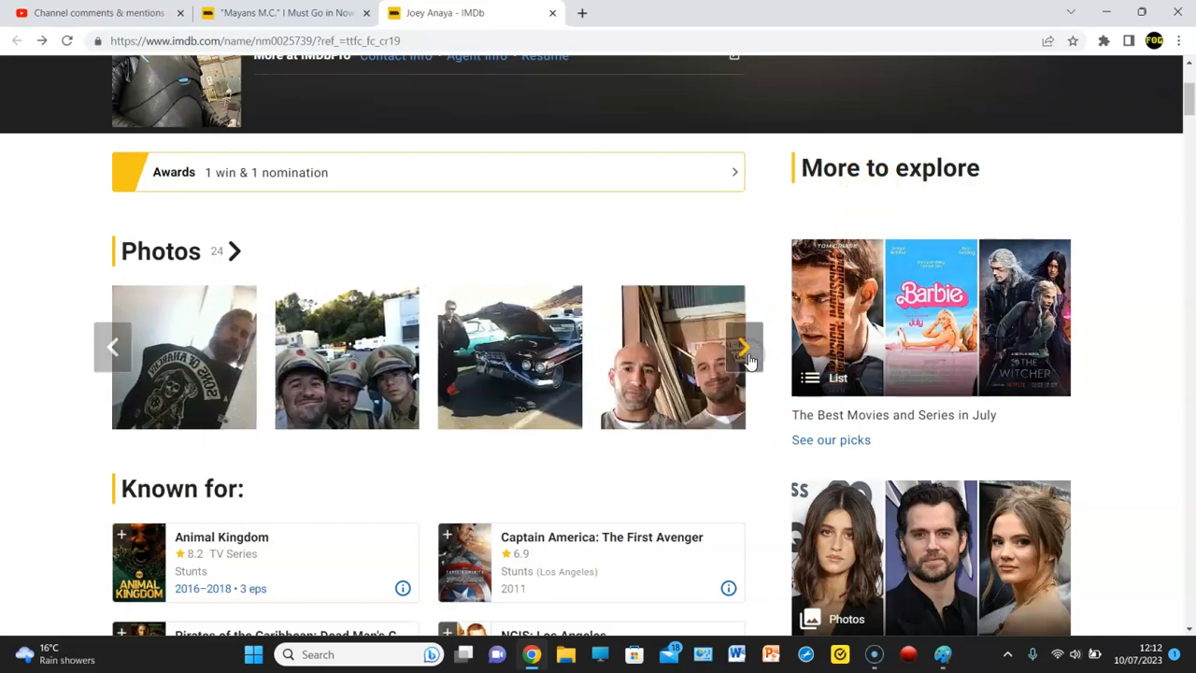
pyautogui.click(184, 357)
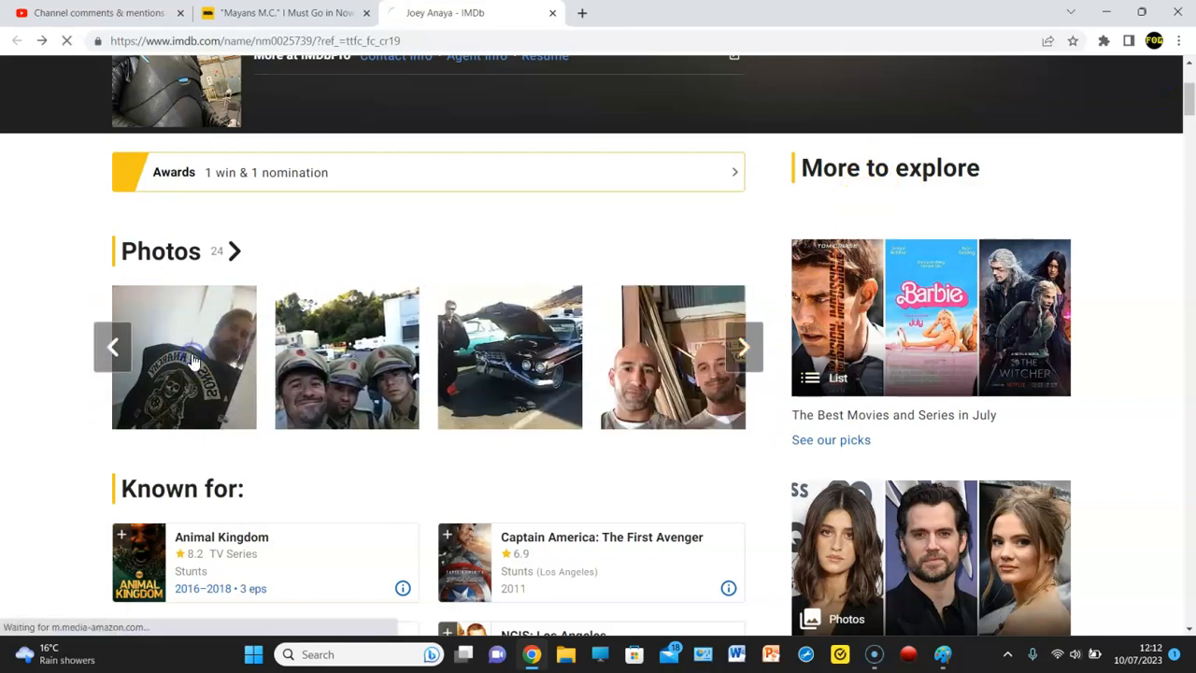
pyautogui.click(184, 357)
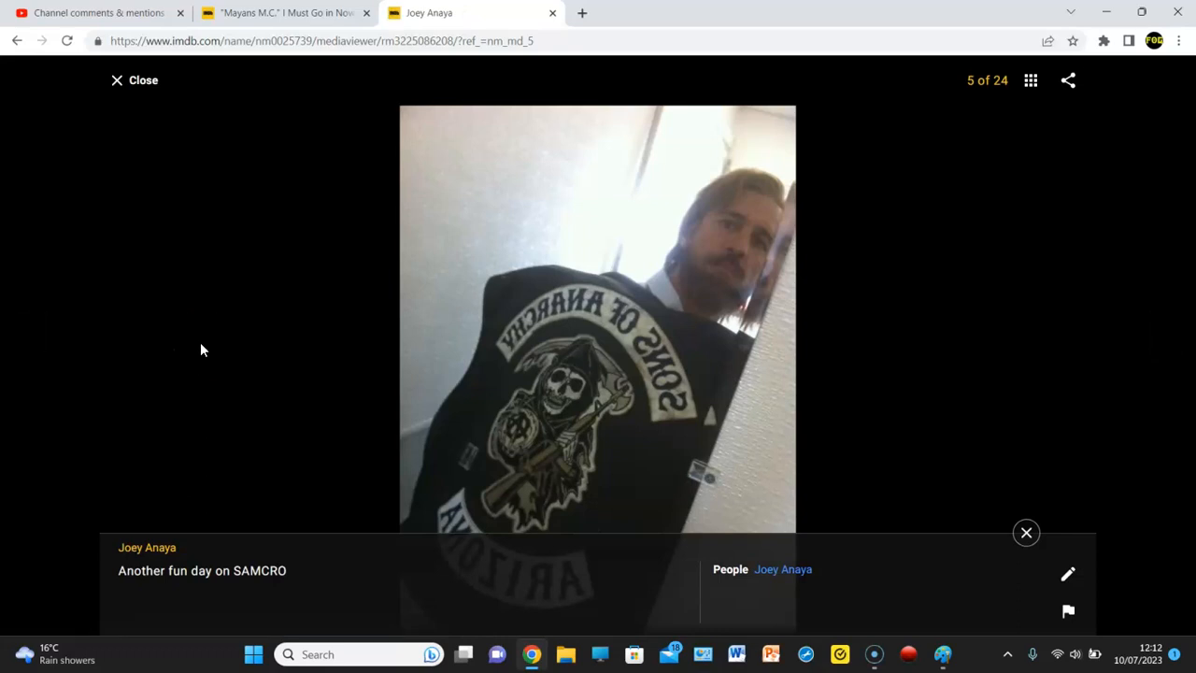
pyautogui.moveTo(222, 334)
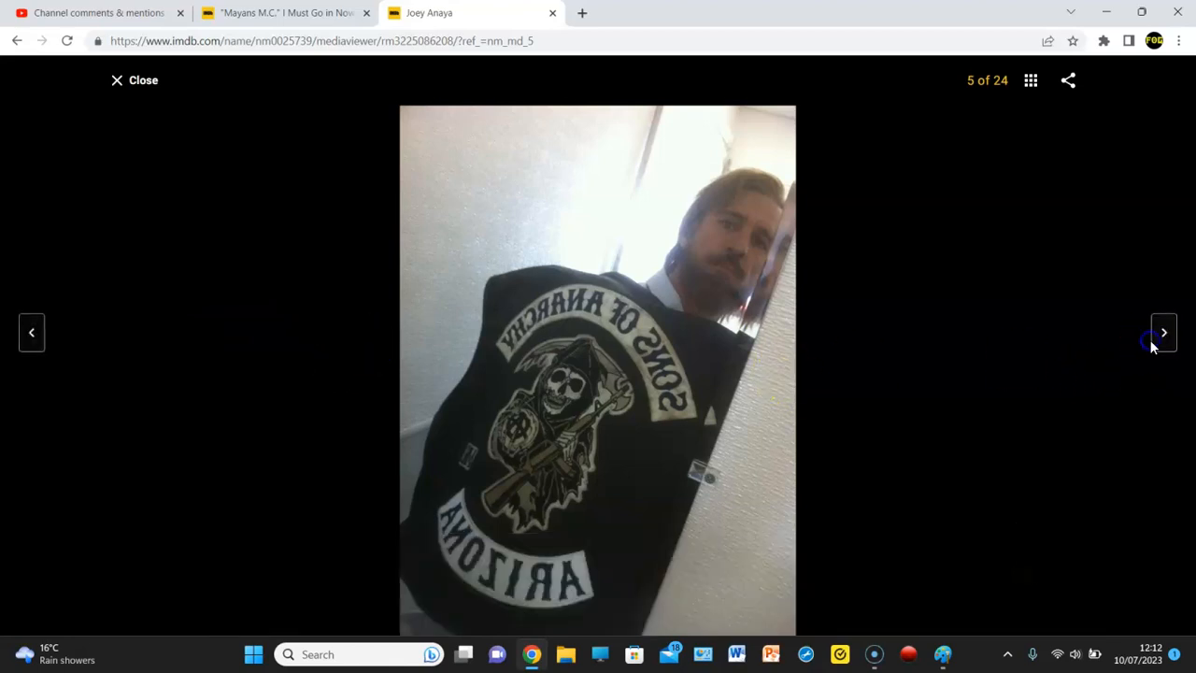
pyautogui.click(1162, 333)
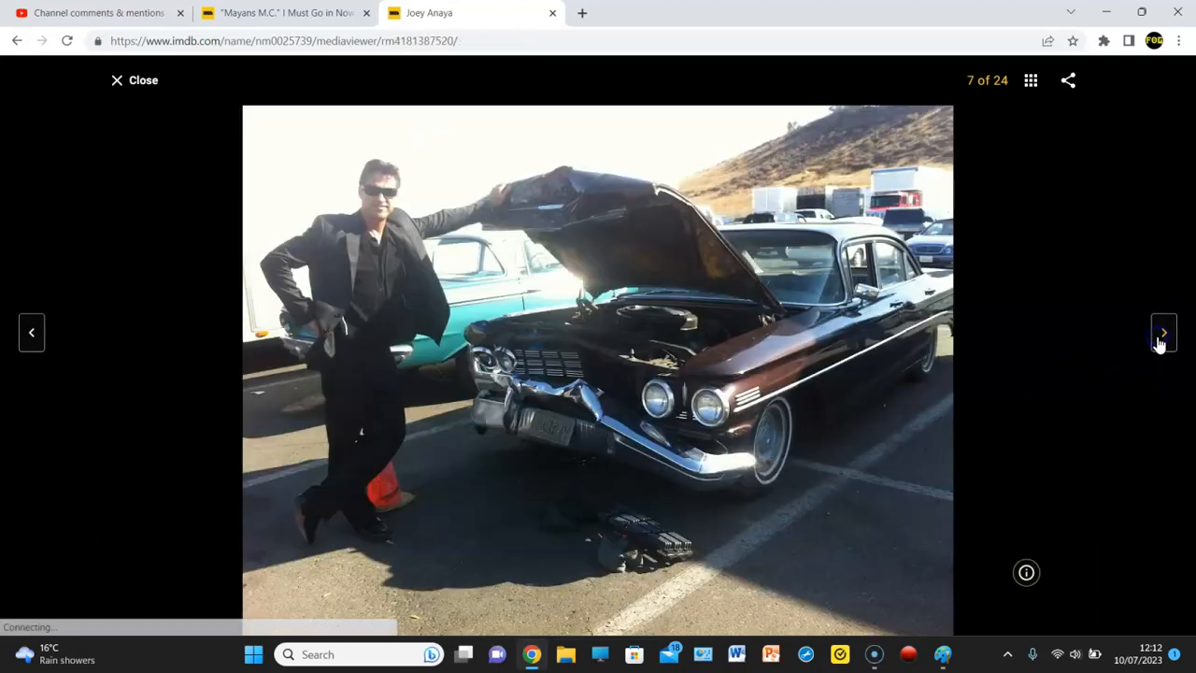
pyautogui.click(1162, 332)
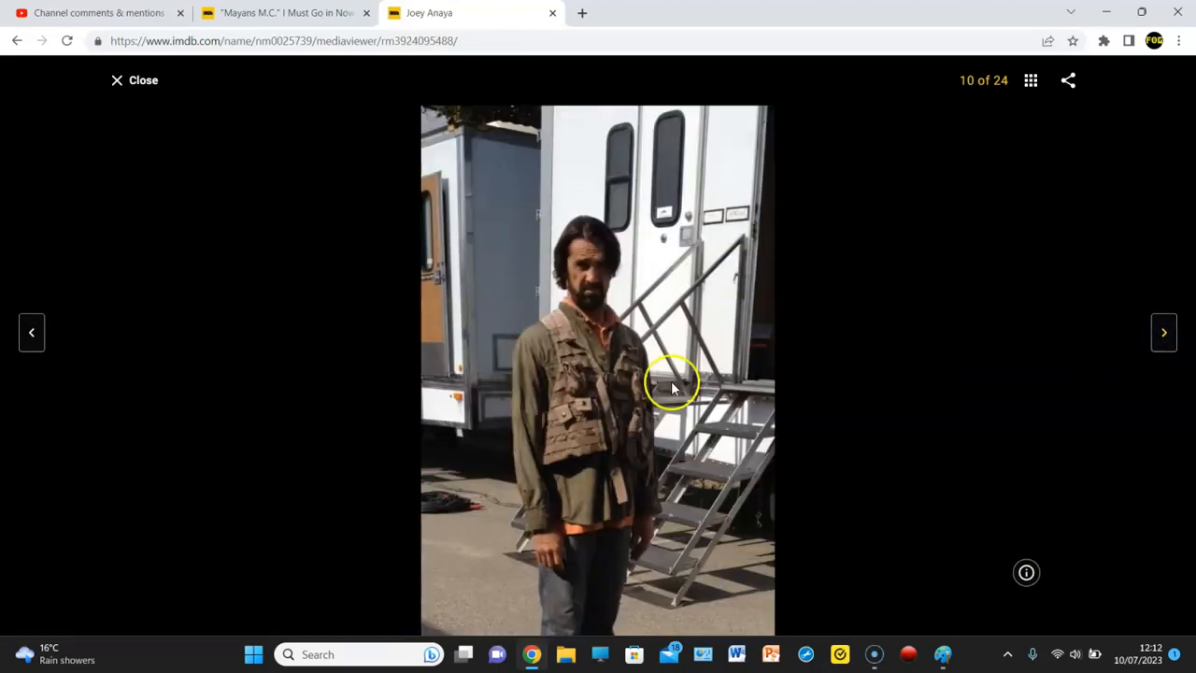
pyautogui.click(31, 332)
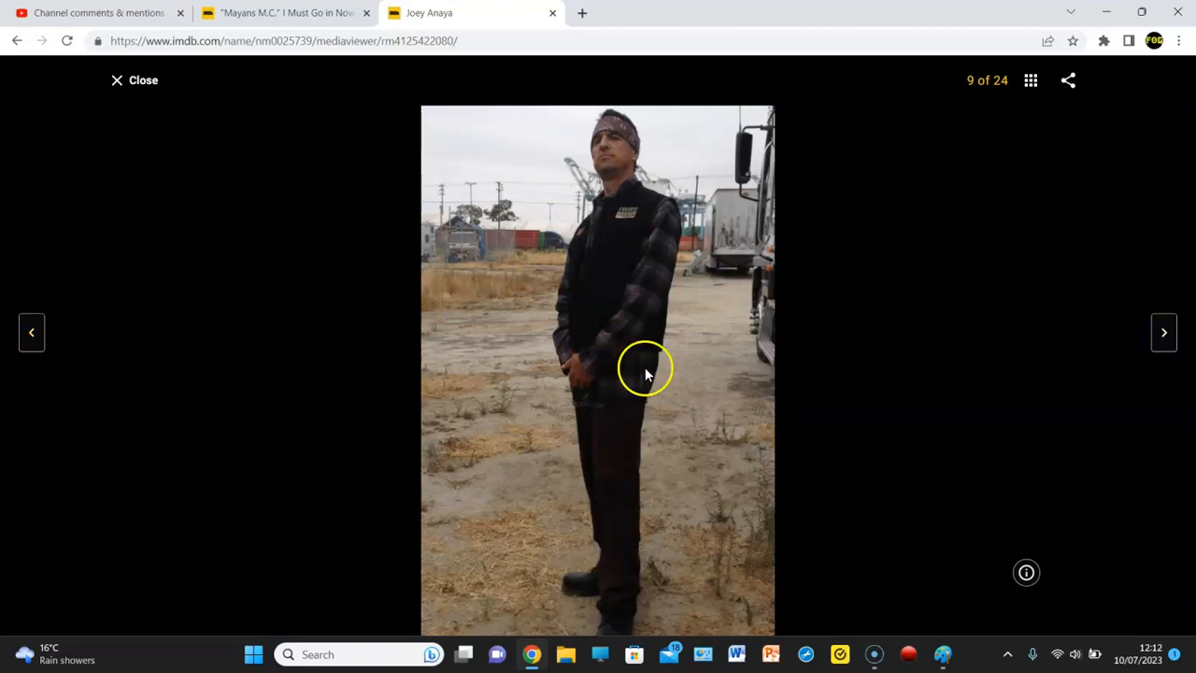
pyautogui.click(1162, 332)
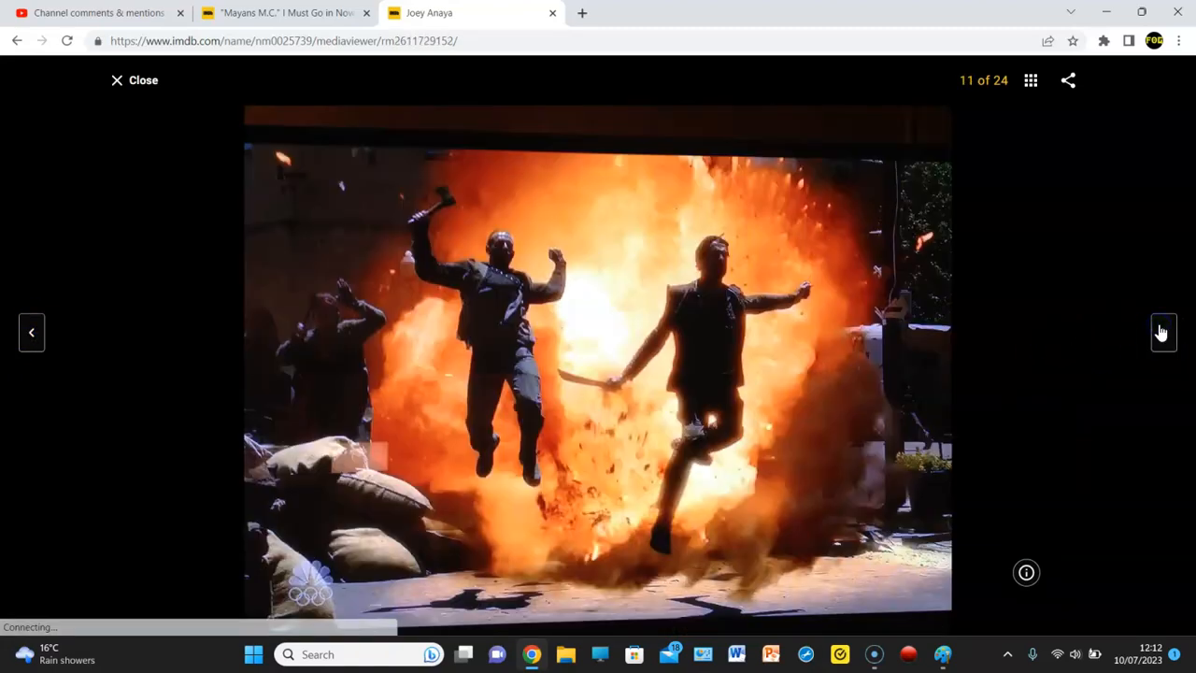
pyautogui.click(1162, 332)
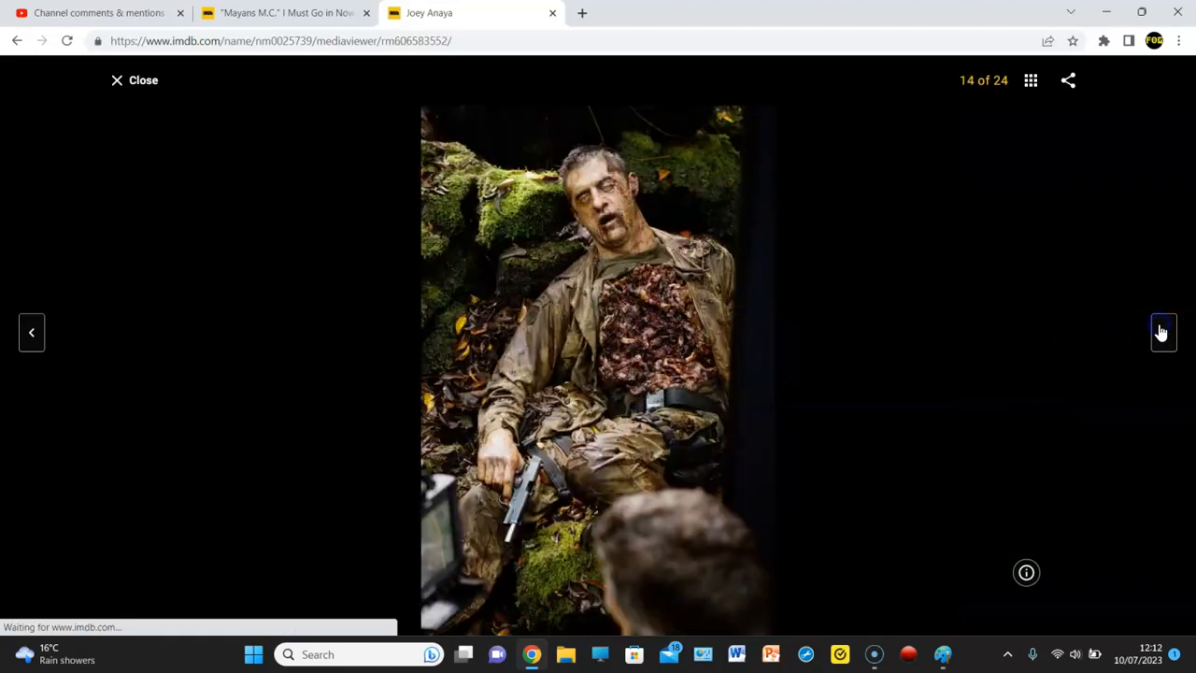
pyautogui.click(1161, 332)
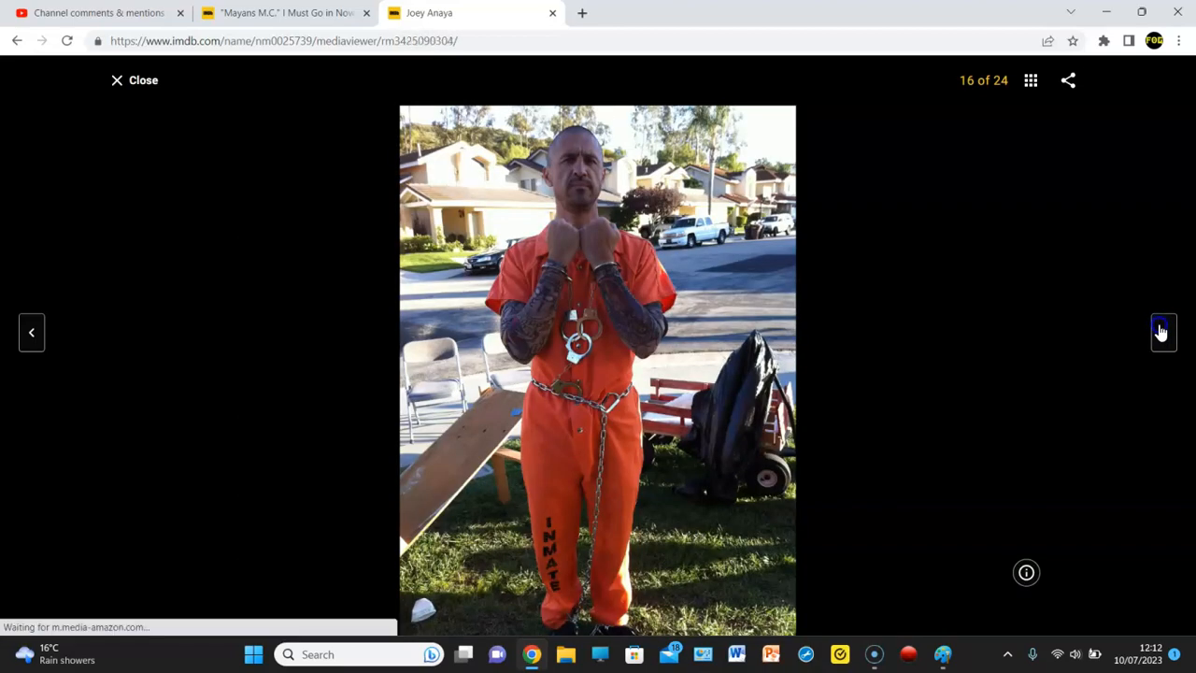
pyautogui.click(1162, 331)
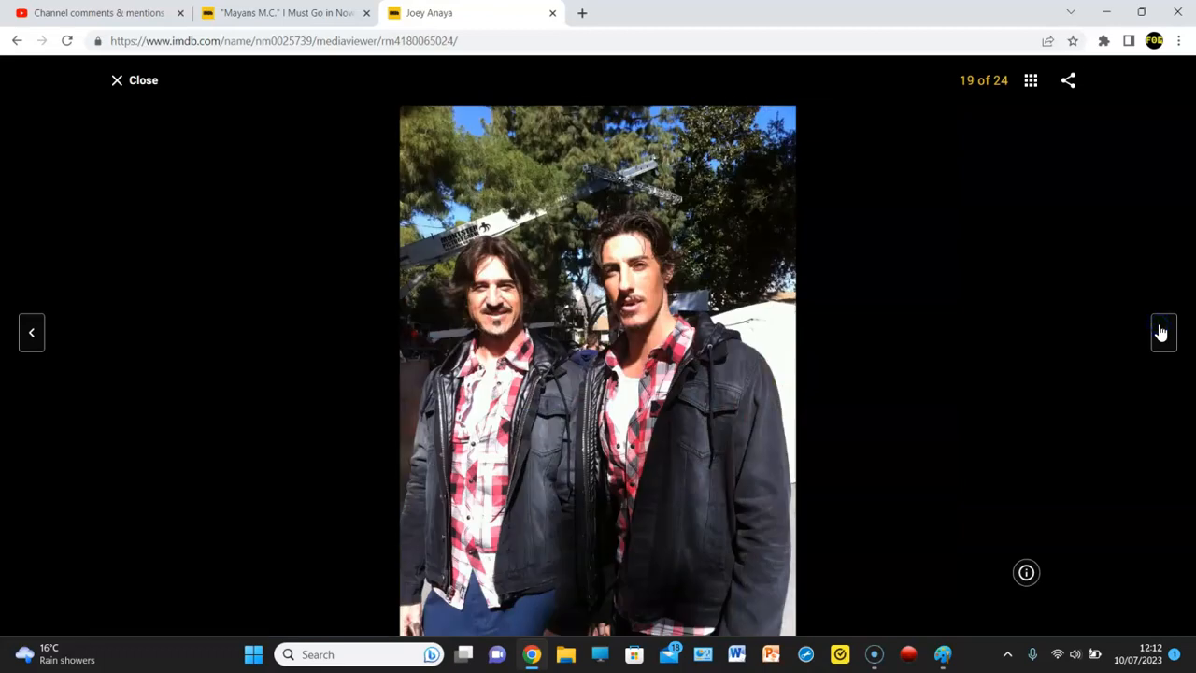
pyautogui.click(1163, 331)
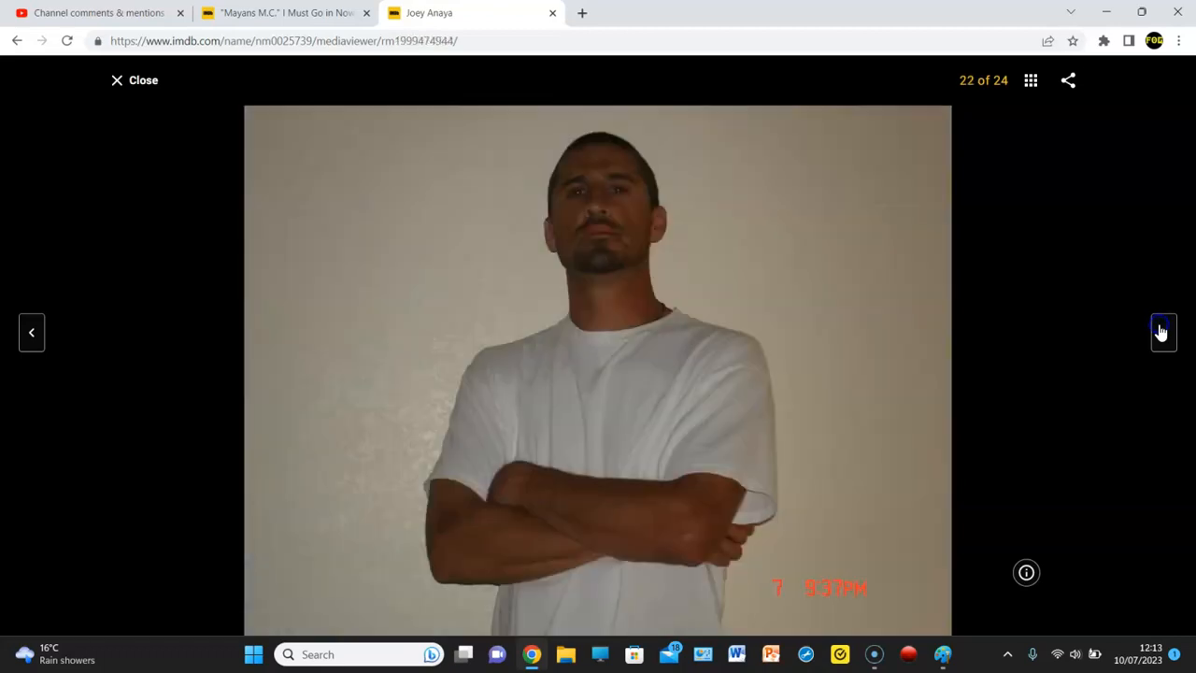
pyautogui.click(1163, 332)
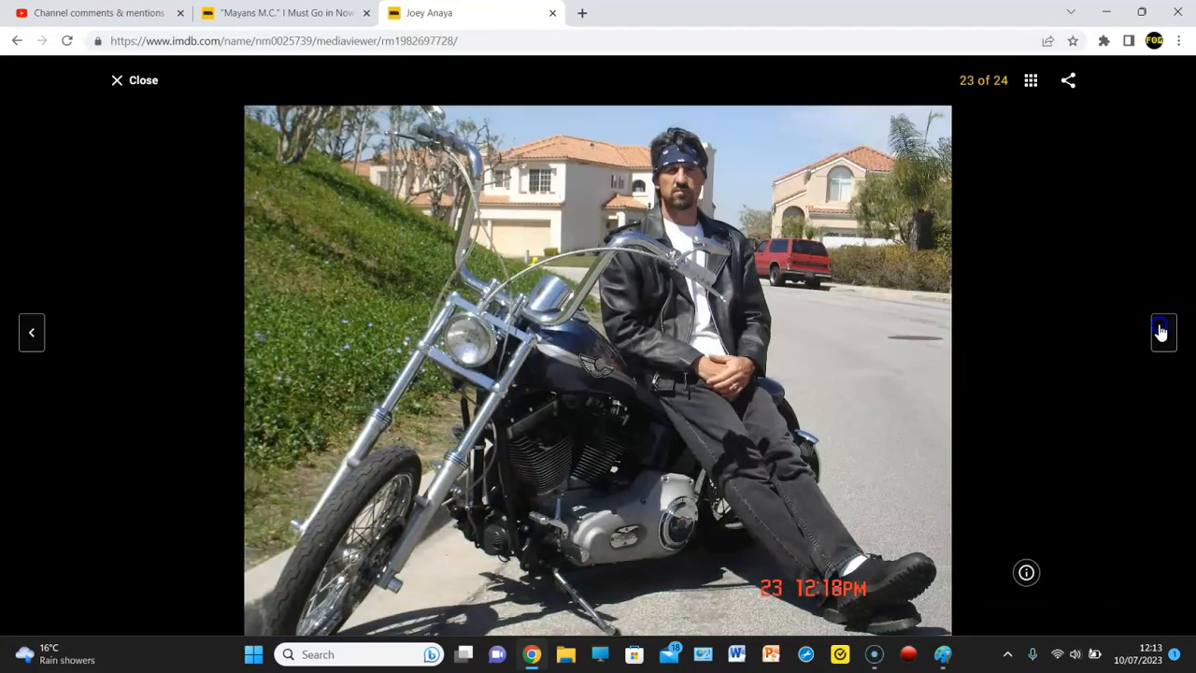
pyautogui.click(1163, 331)
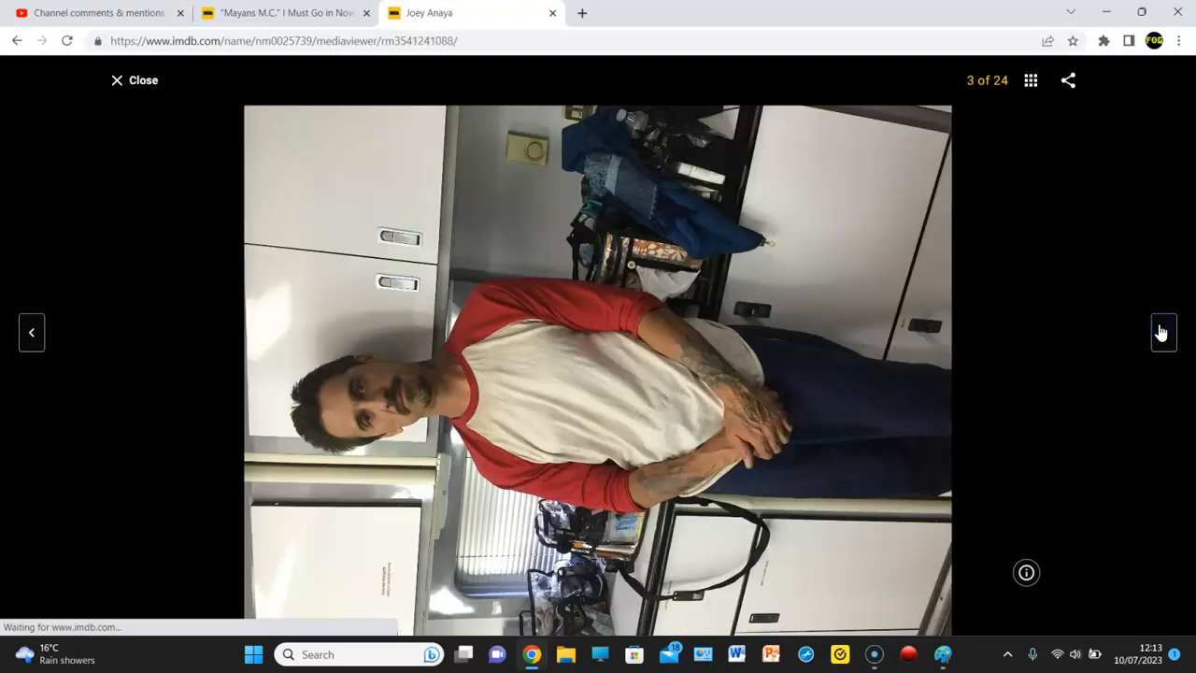
pyautogui.click(1164, 332)
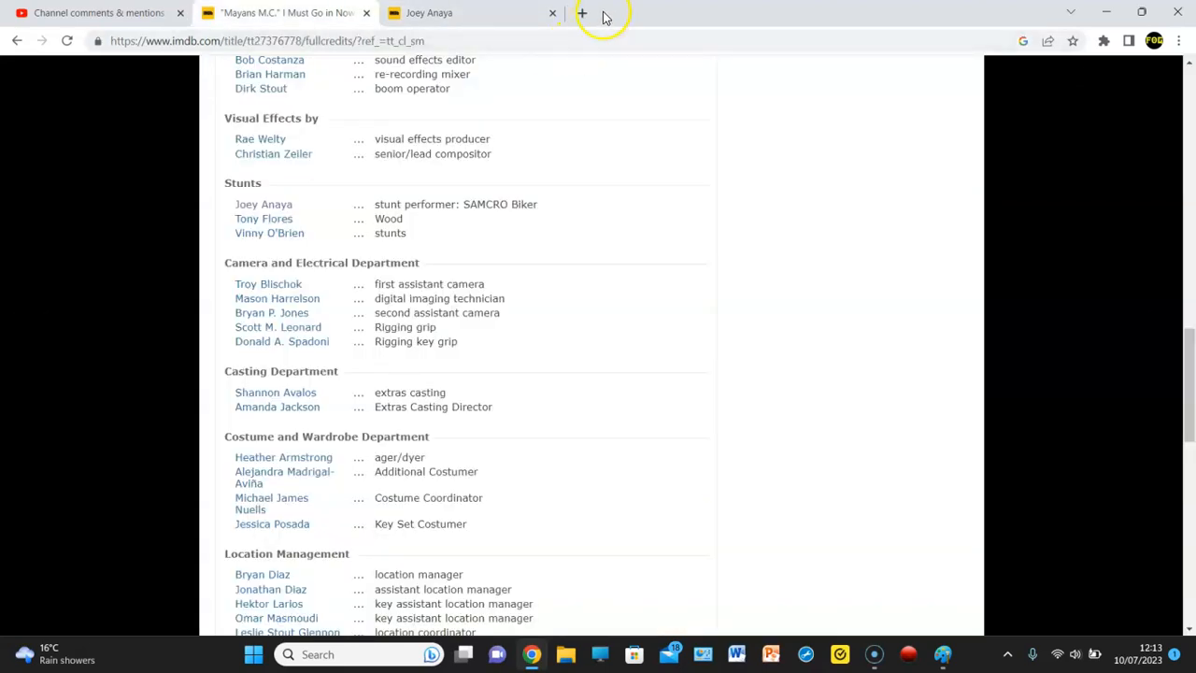
pyautogui.click(552, 13)
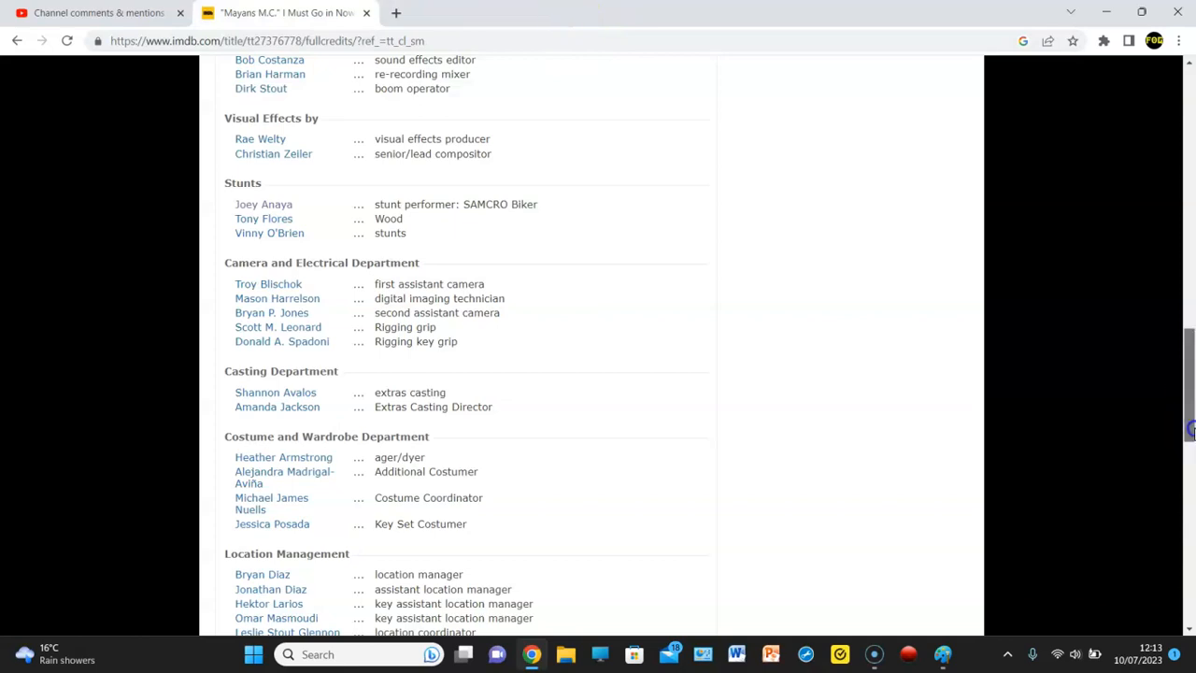